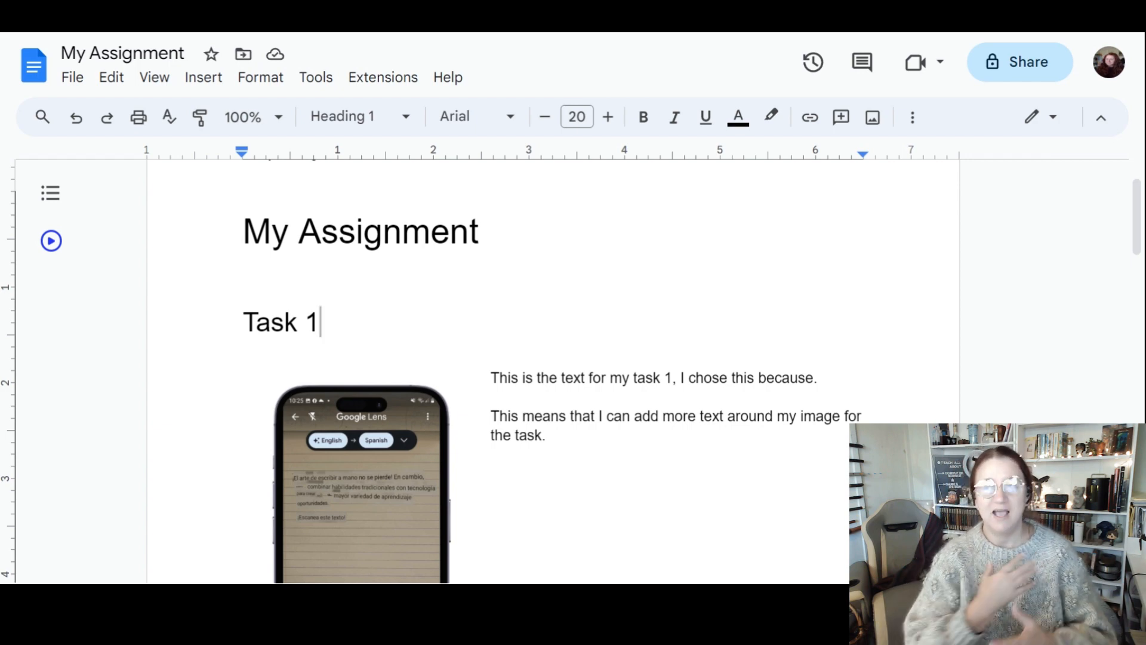
# - Add an empty normal-text line between the My Assignment title and the Task 1 heading
pyautogui.click(244, 268)
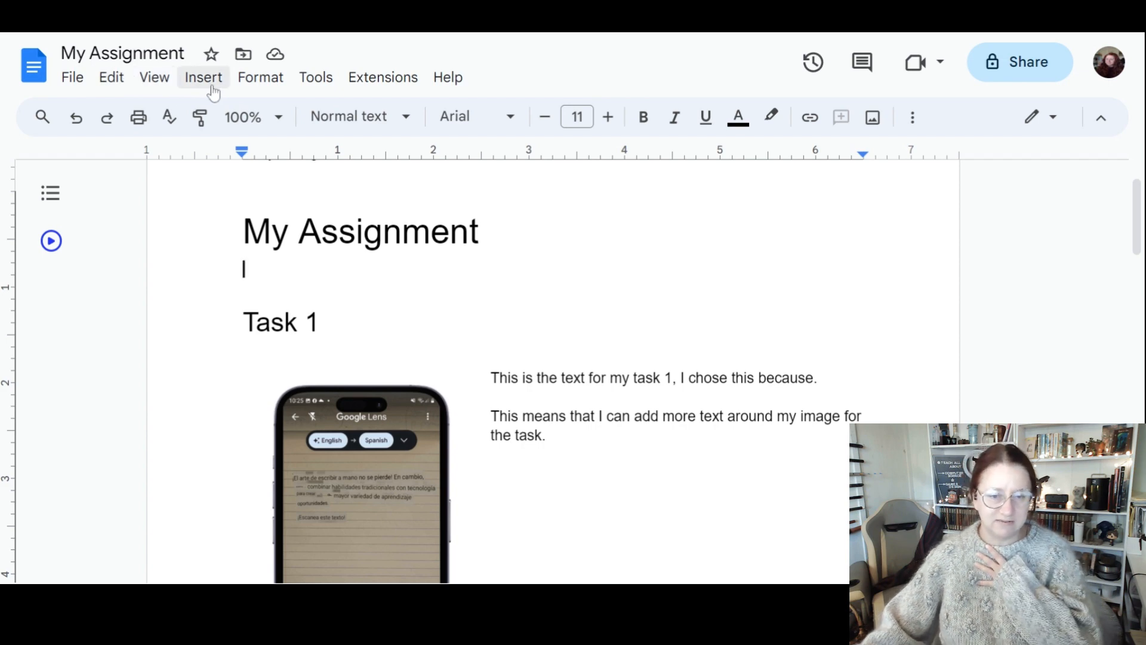
# - Insert a Review tracker building block with Reviewer, Status and Notes columns under the title
pyautogui.click(203, 76)
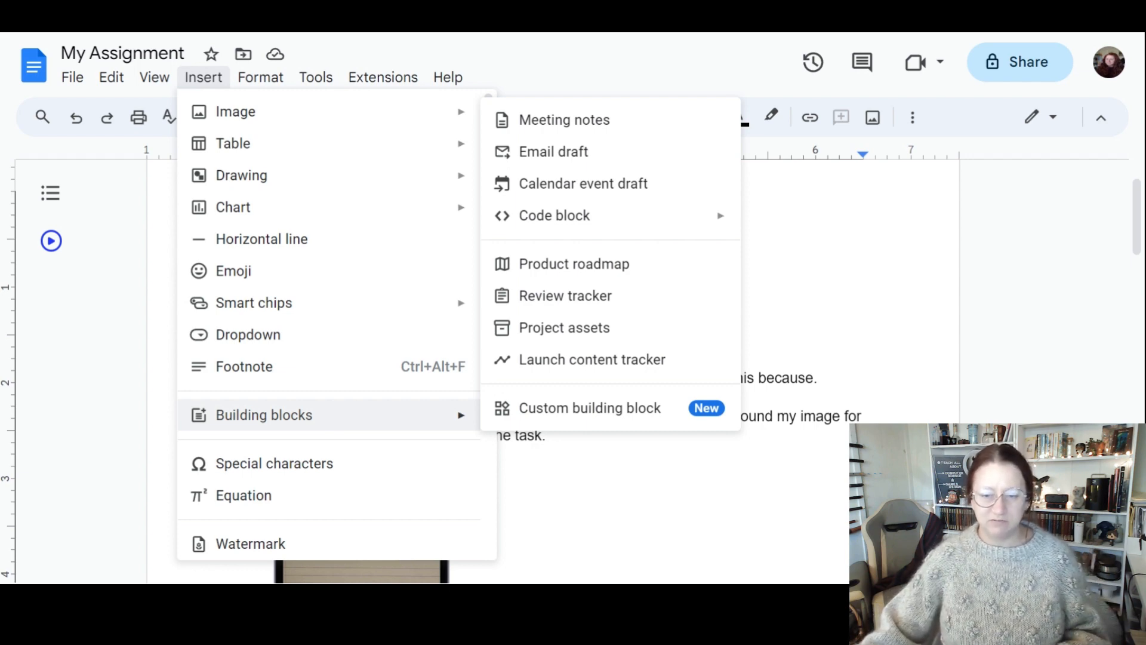
pyautogui.moveTo(348, 431)
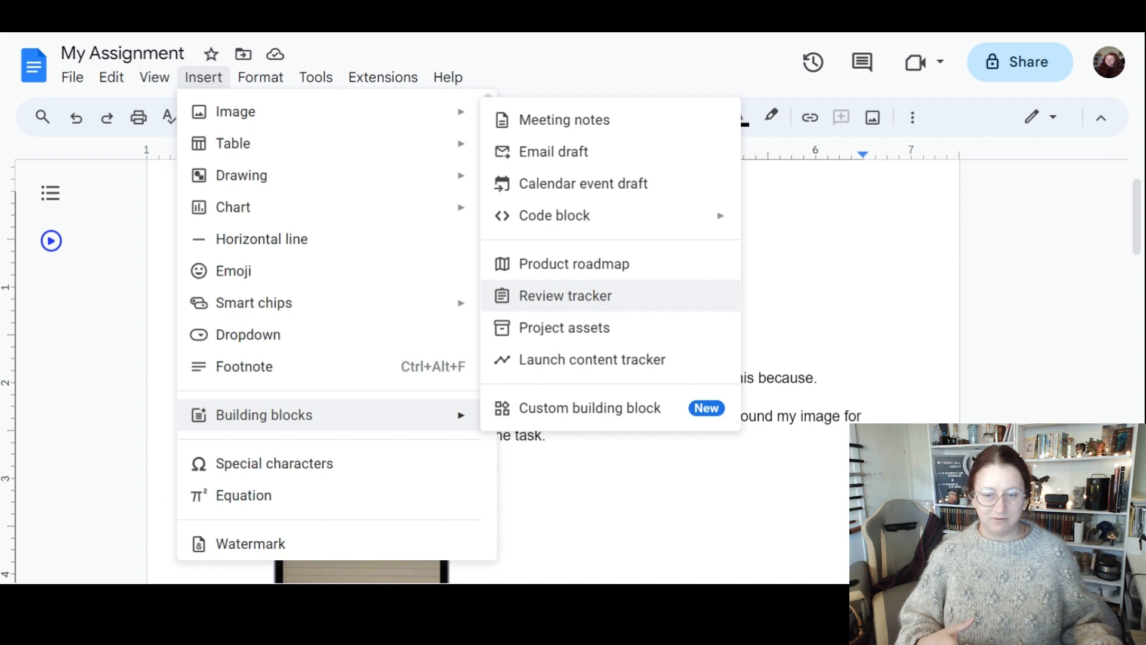
pyautogui.click(564, 295)
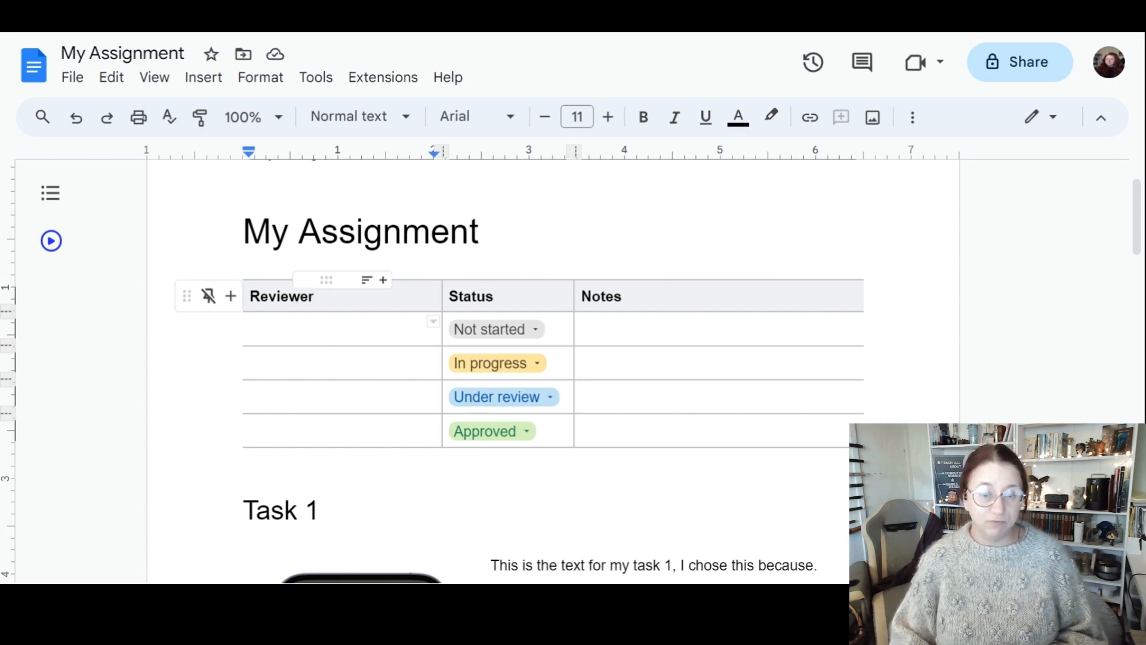
# - Rename the Reviewer heading to Tasks and the Notes heading to Notes & Timer
pyautogui.click(280, 296)
pyautogui.write('T')
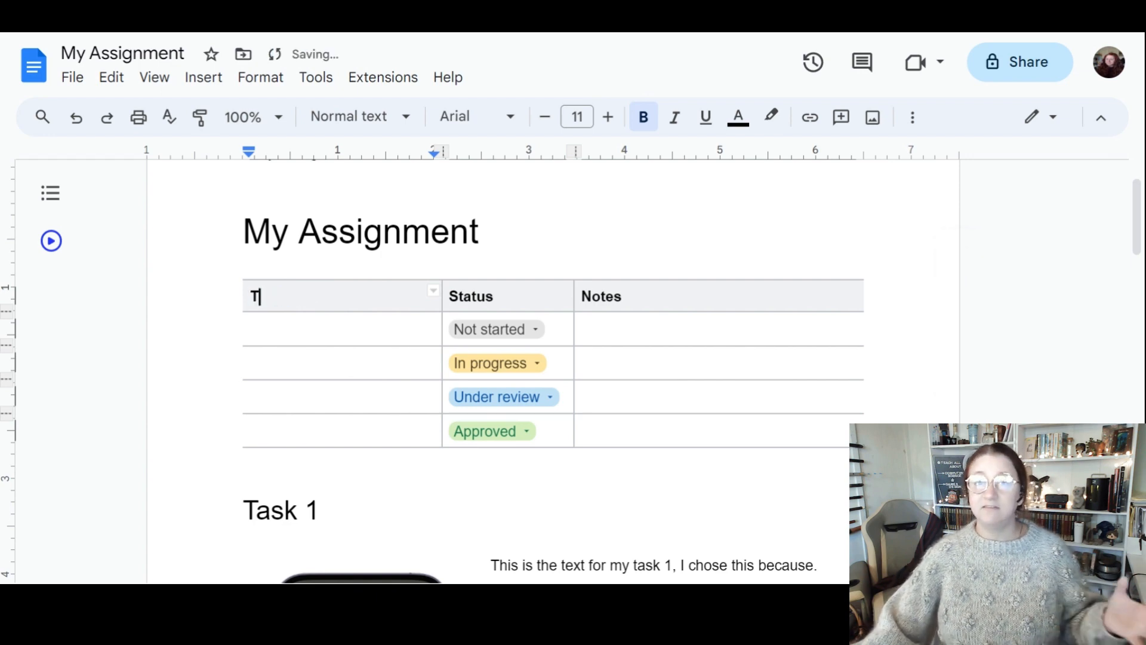
pyautogui.write('asks')
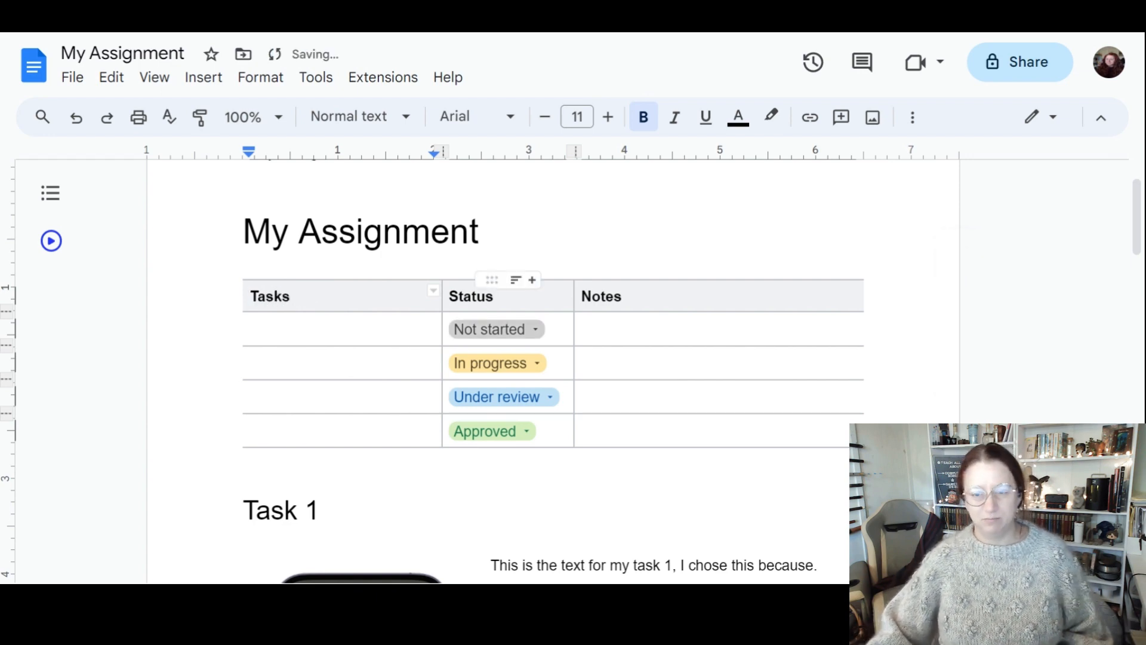
pyautogui.click(601, 296)
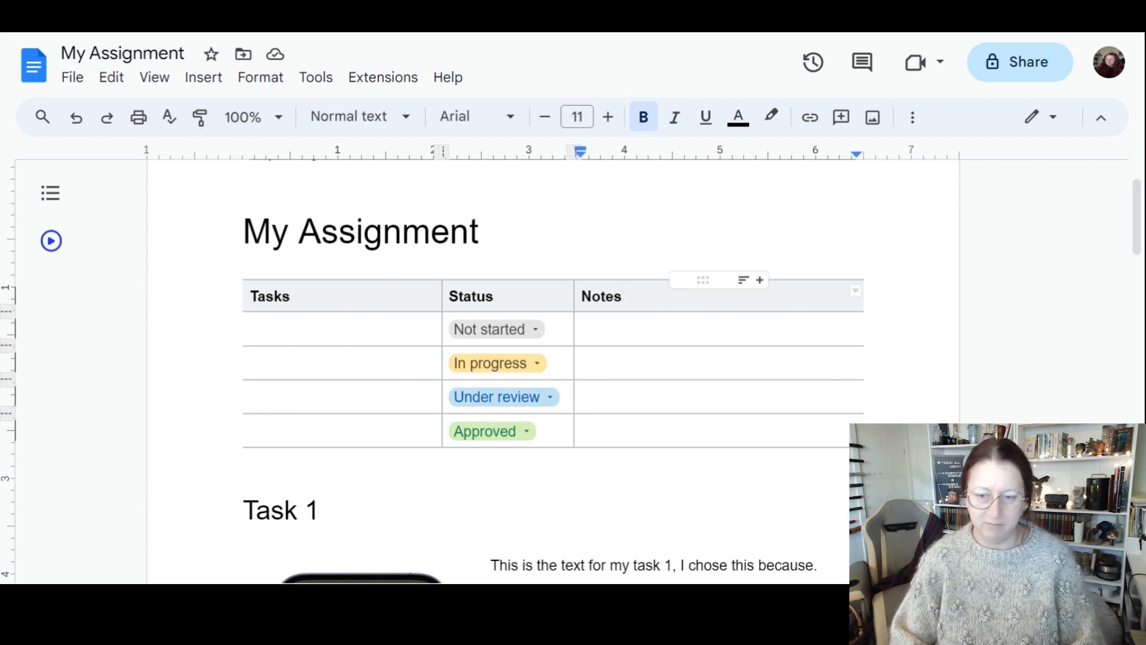
pyautogui.write('& T')
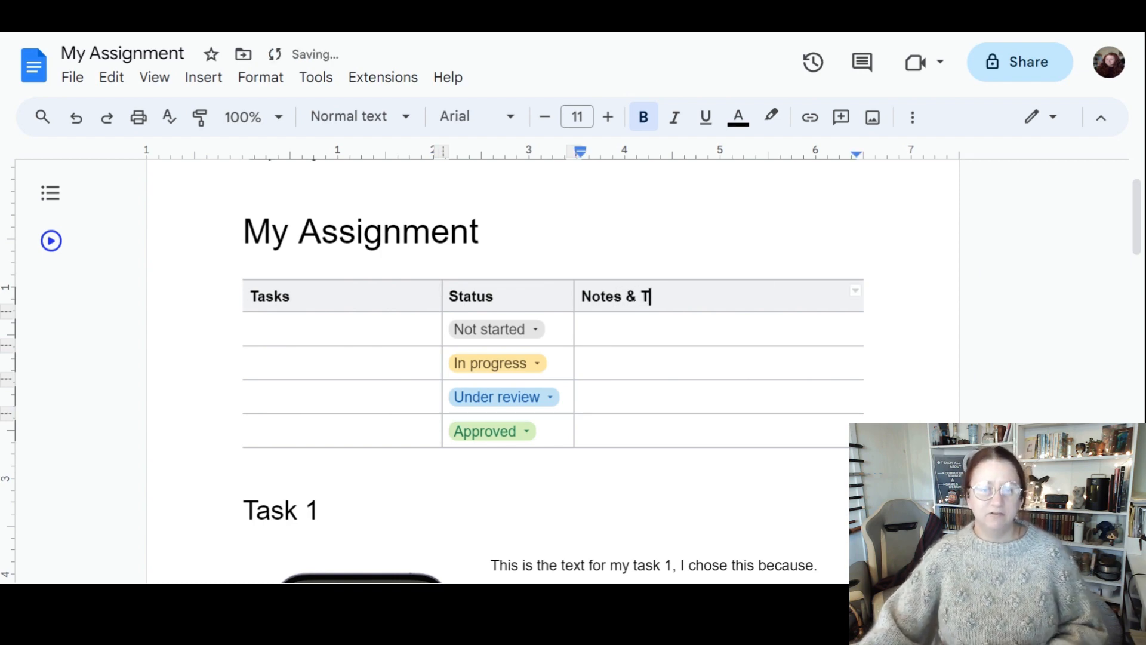
pyautogui.write('imer')
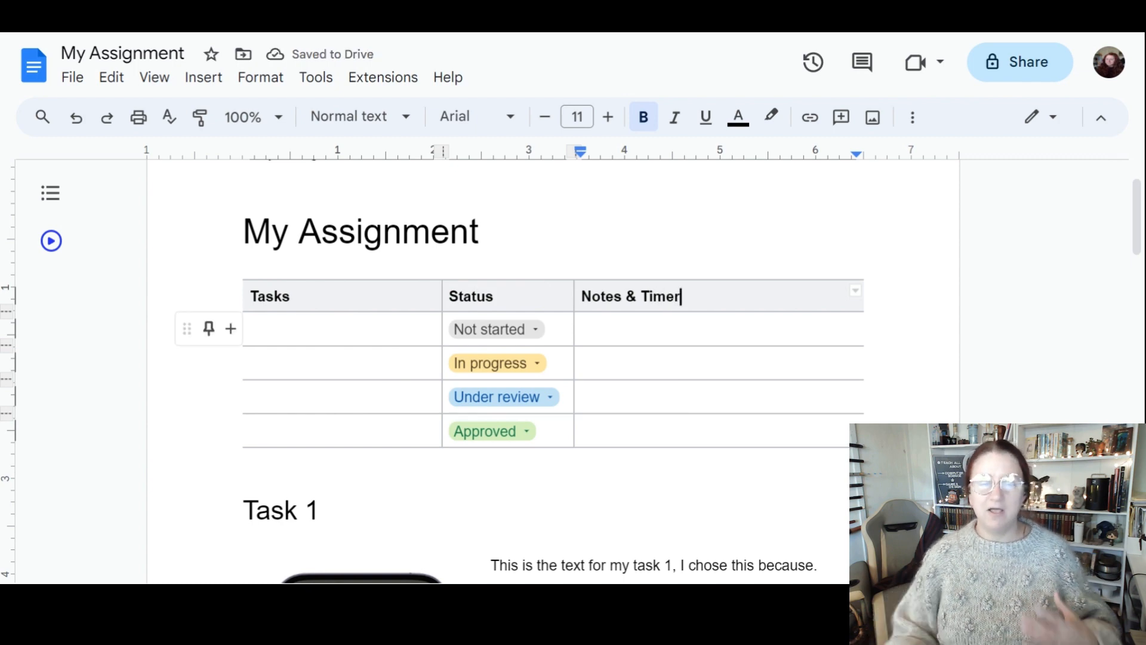
# - Fill the Tasks column: Task 1 - Write my introduction, Task 2 - Make the moodboard, Task 3 - Write the moodboard justification
pyautogui.click(341, 328)
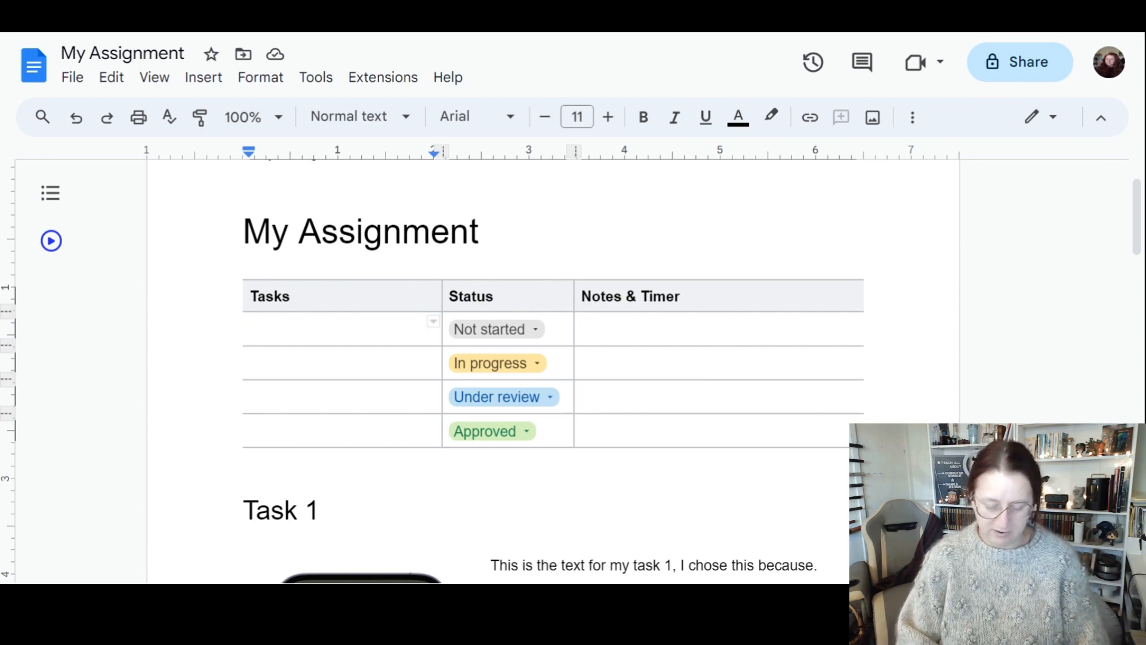
pyautogui.write('Task 1 -')
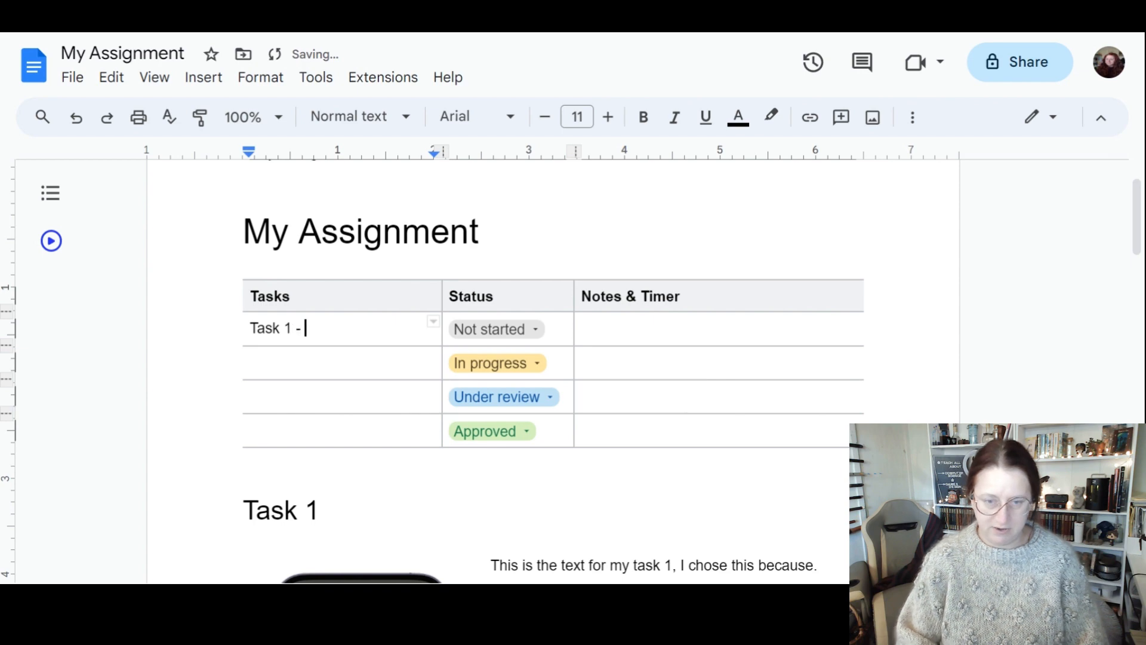
pyautogui.write('Write y')
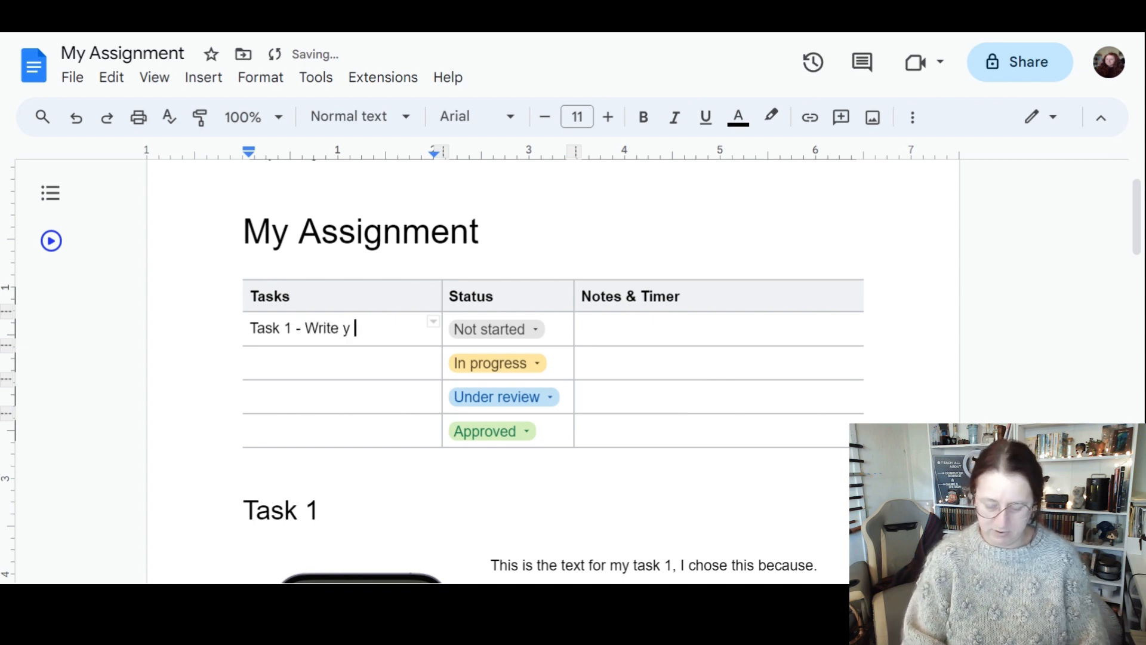
pyautogui.write('my')
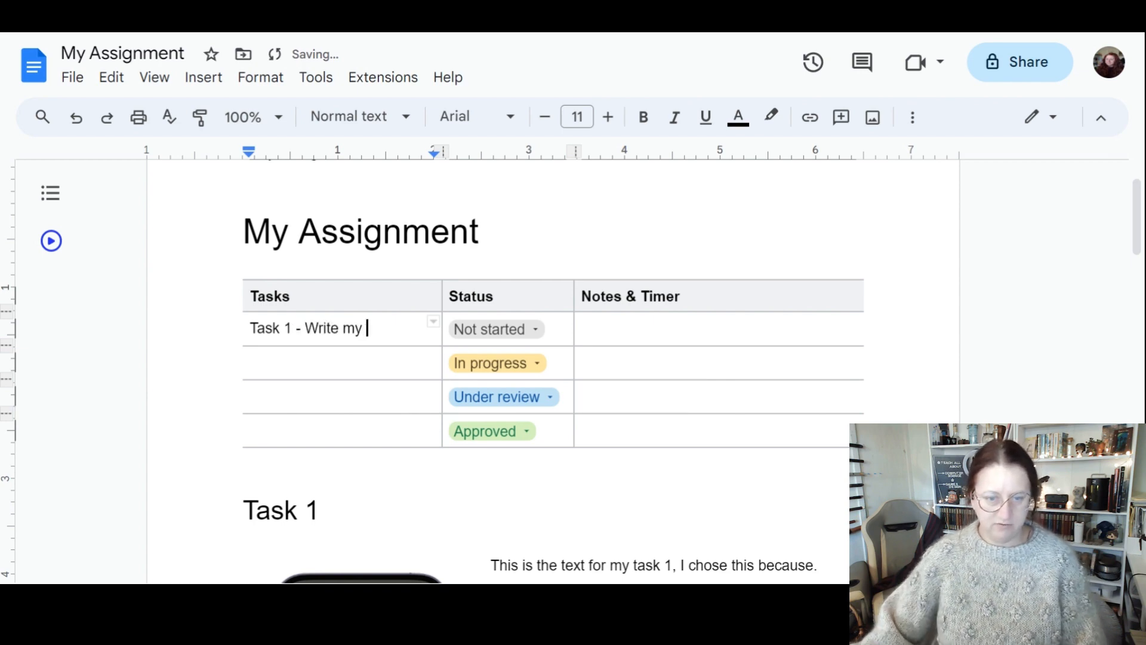
pyautogui.write('introduction')
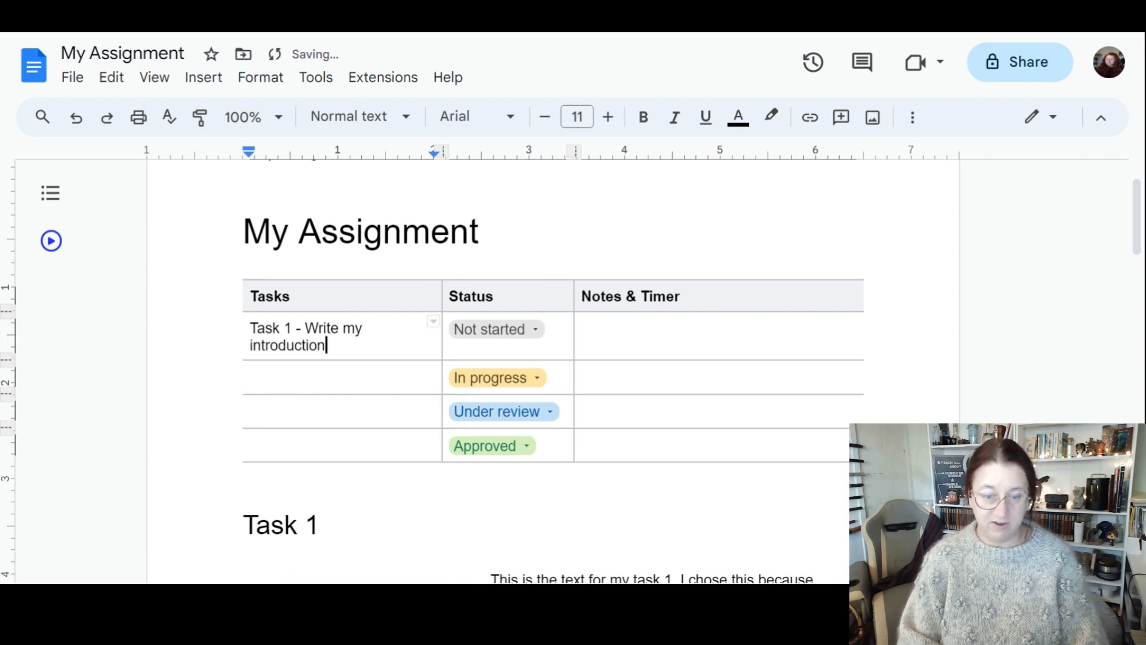
pyautogui.write('Task 2 -')
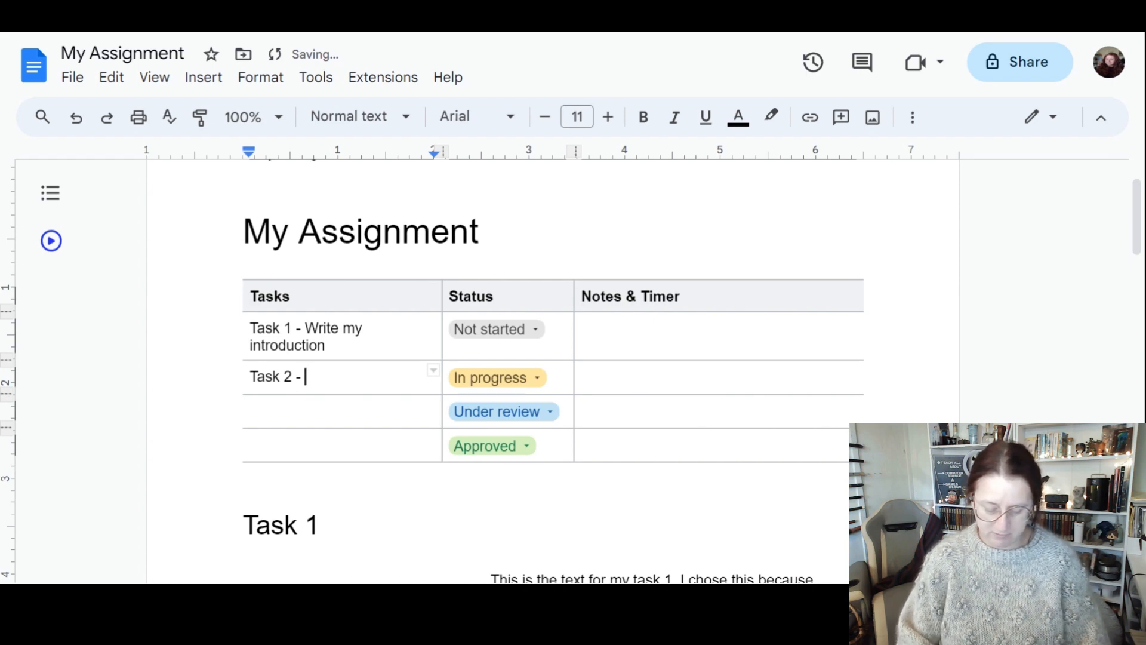
pyautogui.write('Make')
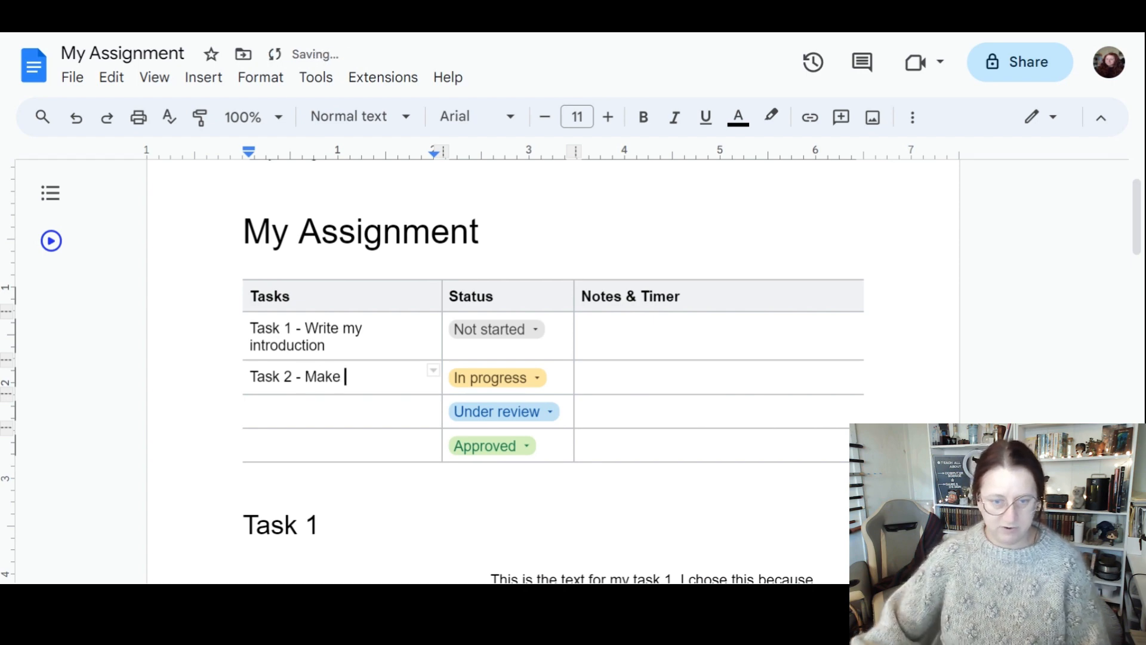
pyautogui.write('the moodboard')
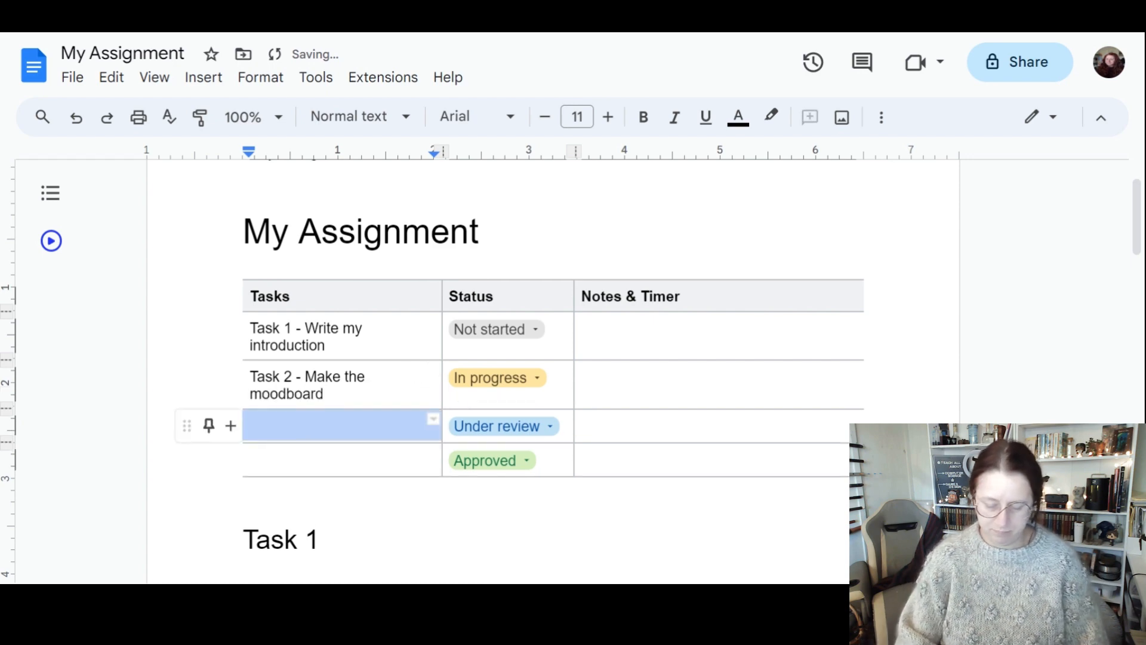
pyautogui.write('Task')
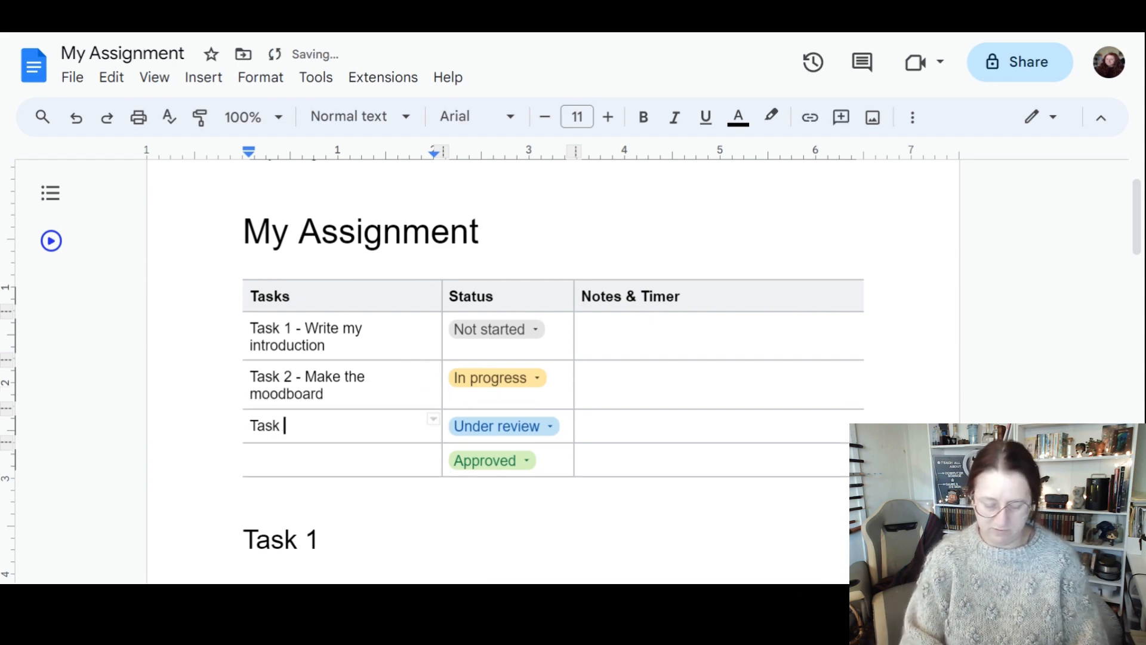
pyautogui.write('3 - Write the')
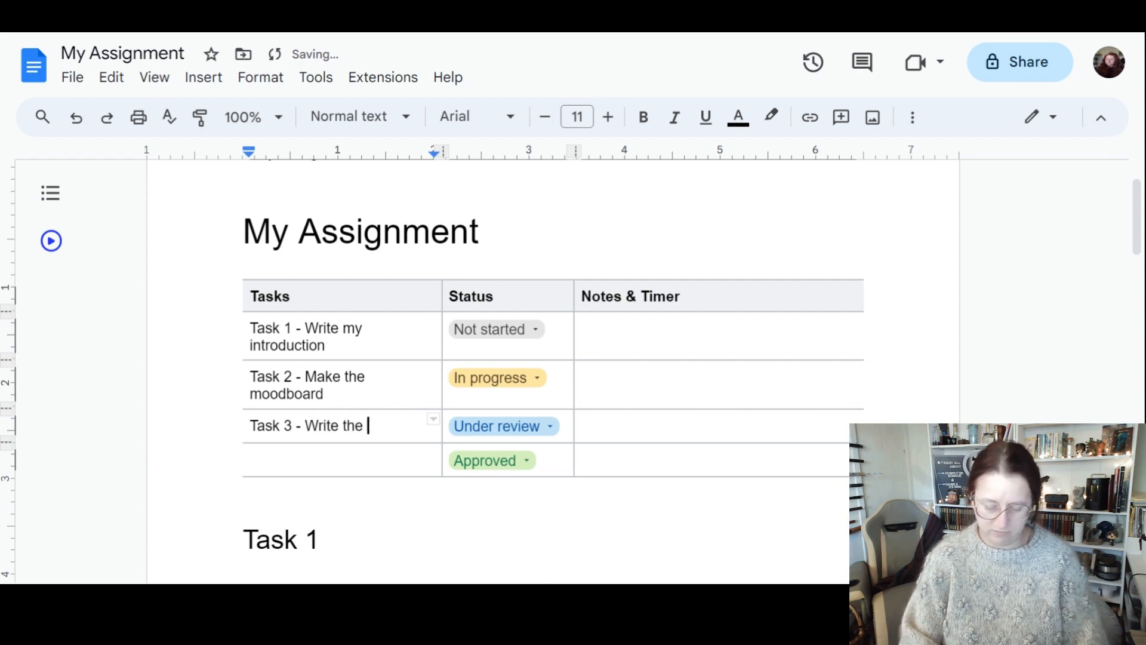
pyautogui.write('moodboard j')
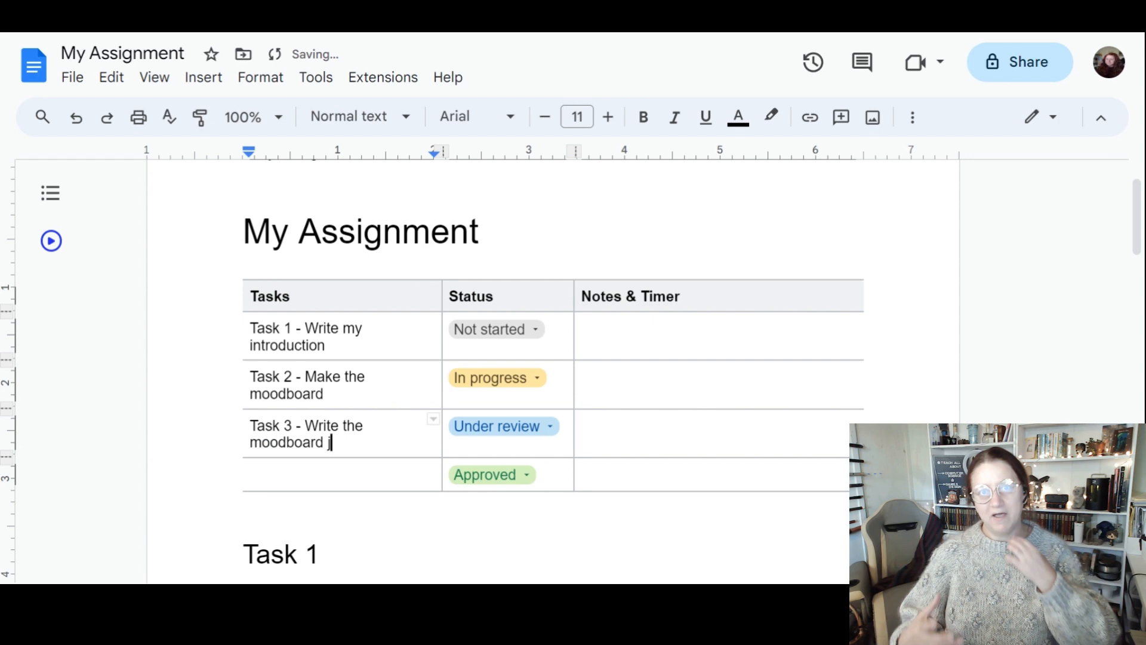
pyautogui.write('ustification')
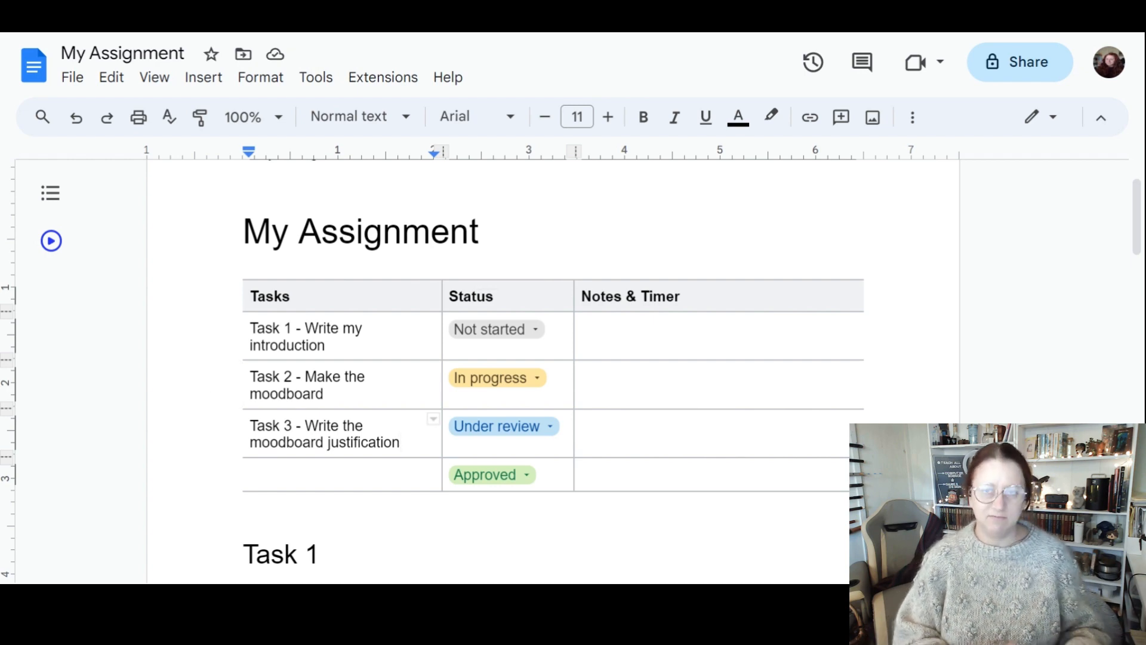
# - In the Dropdown options dialog, rename the Under review status option to Proofread
pyautogui.click(494, 329)
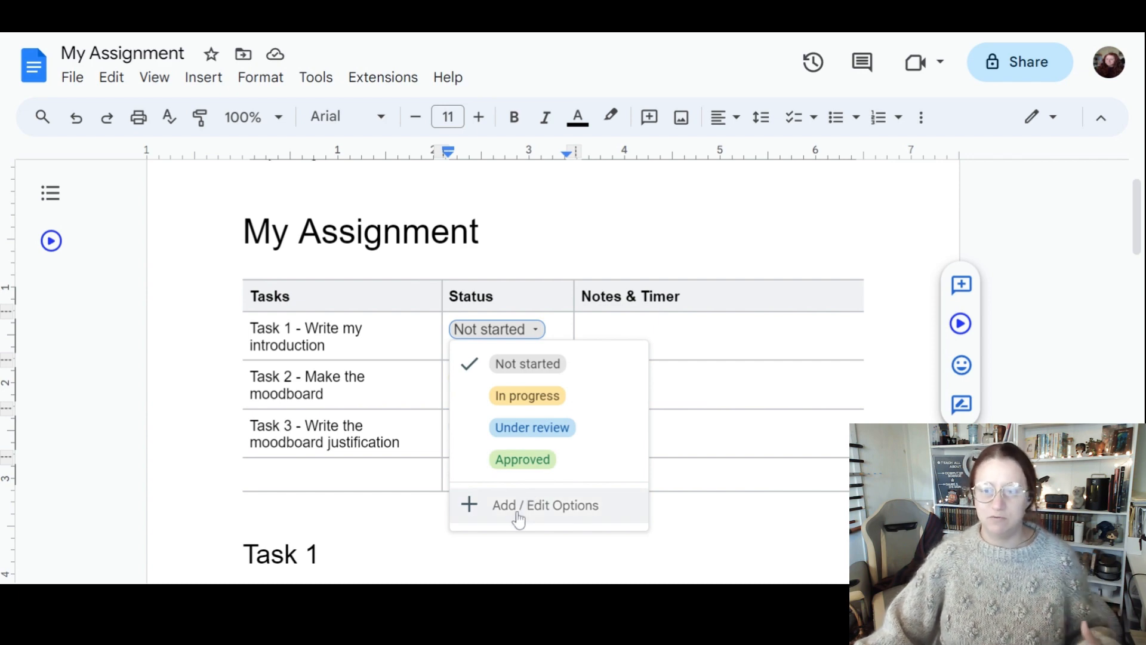
pyautogui.click(546, 505)
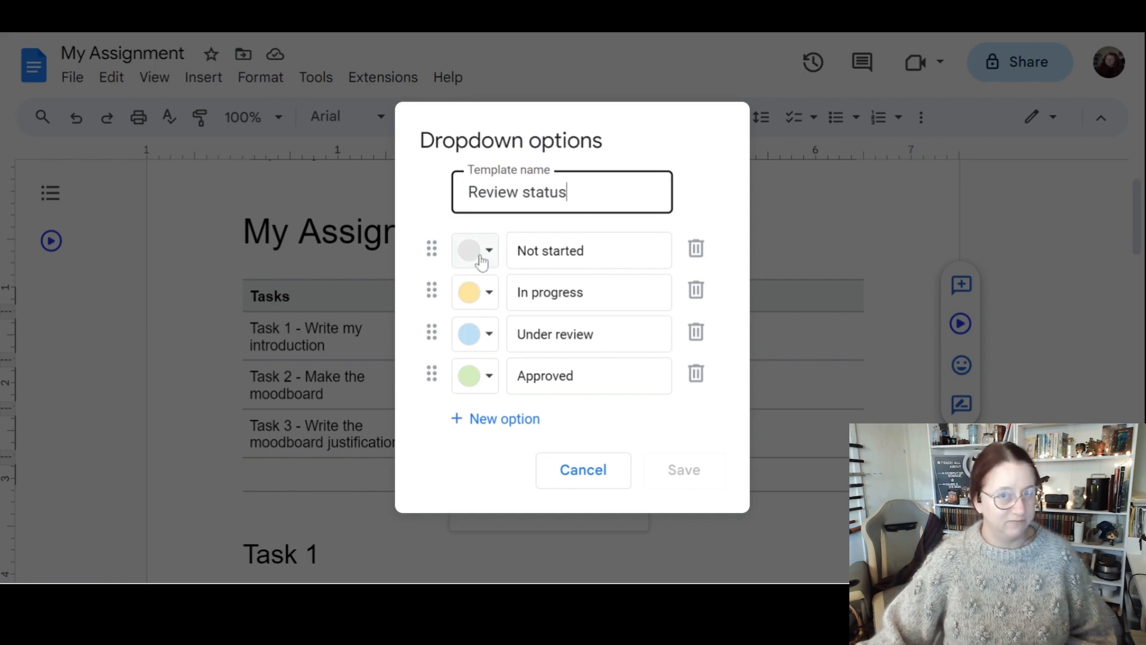
pyautogui.click(589, 250)
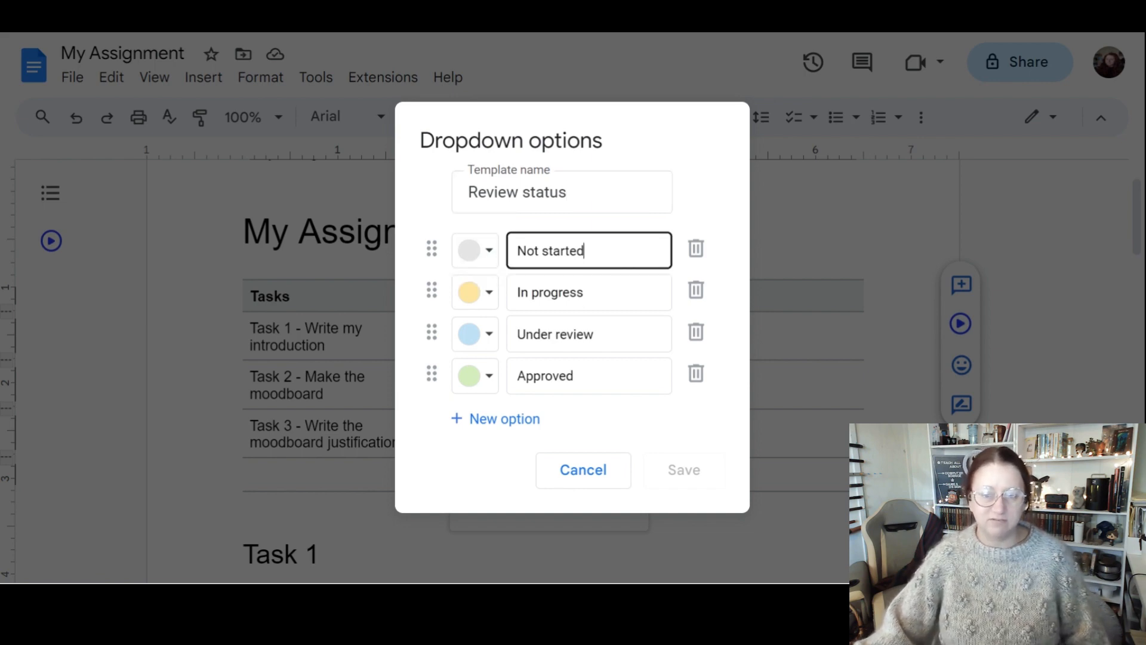
pyautogui.click(589, 292)
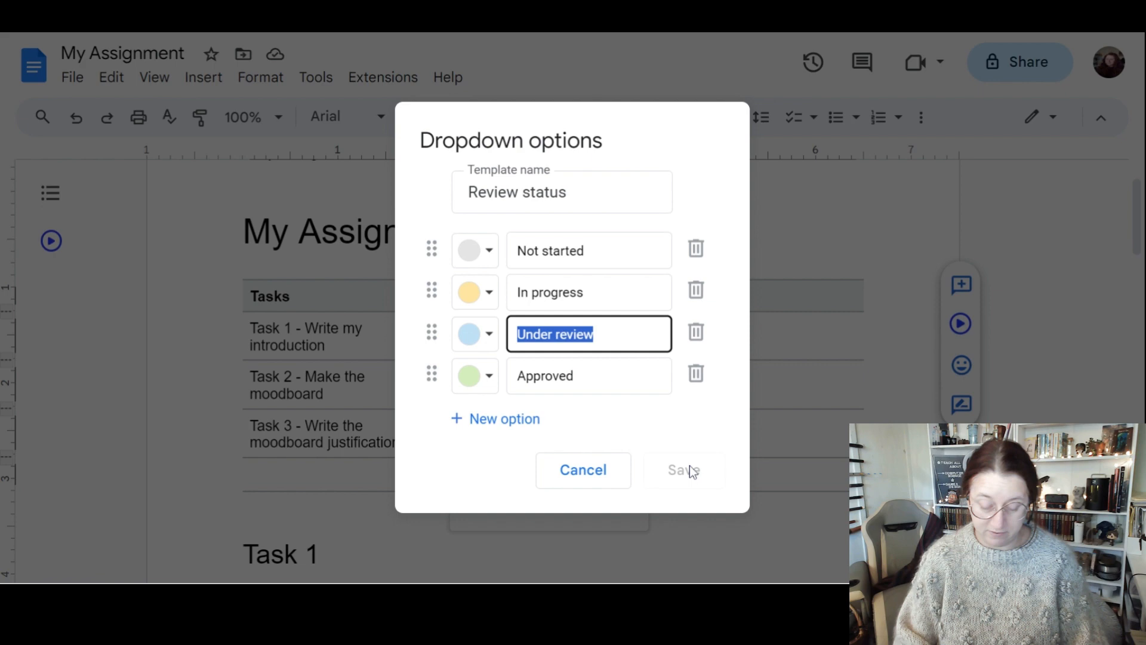
pyautogui.press('Delete')
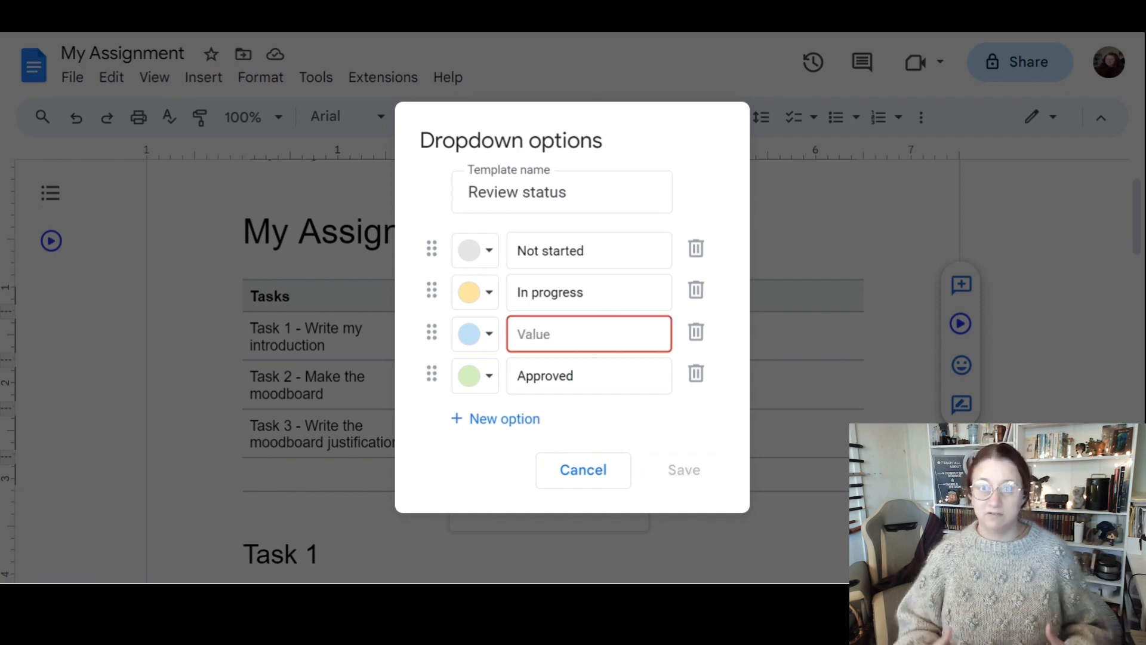
pyautogui.write('Proofread')
pyautogui.click(588, 374)
pyautogui.write('Done')
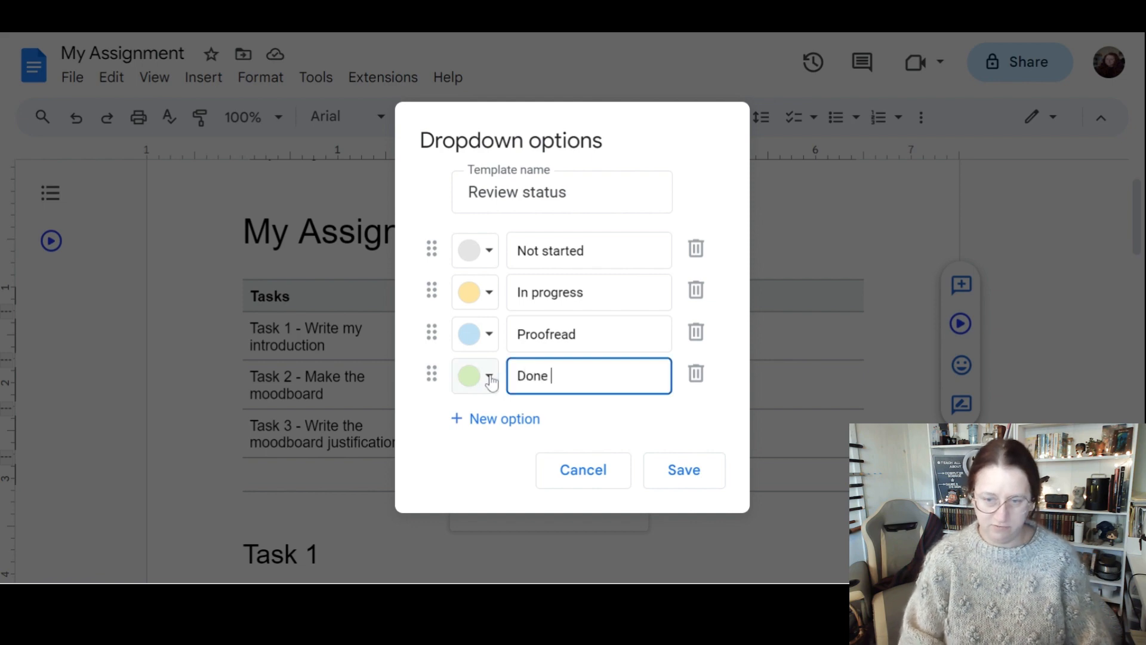
# - Rename the Approved status option to Done & Ready to Hand In!
pyautogui.write('& Ready')
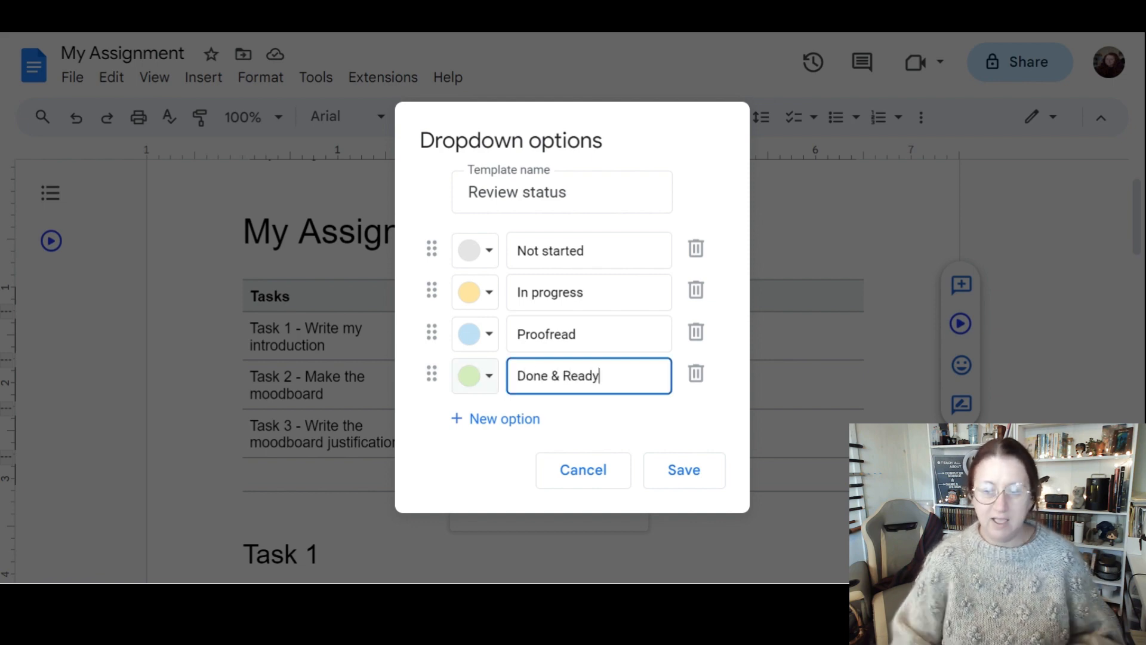
pyautogui.write('to Hand In')
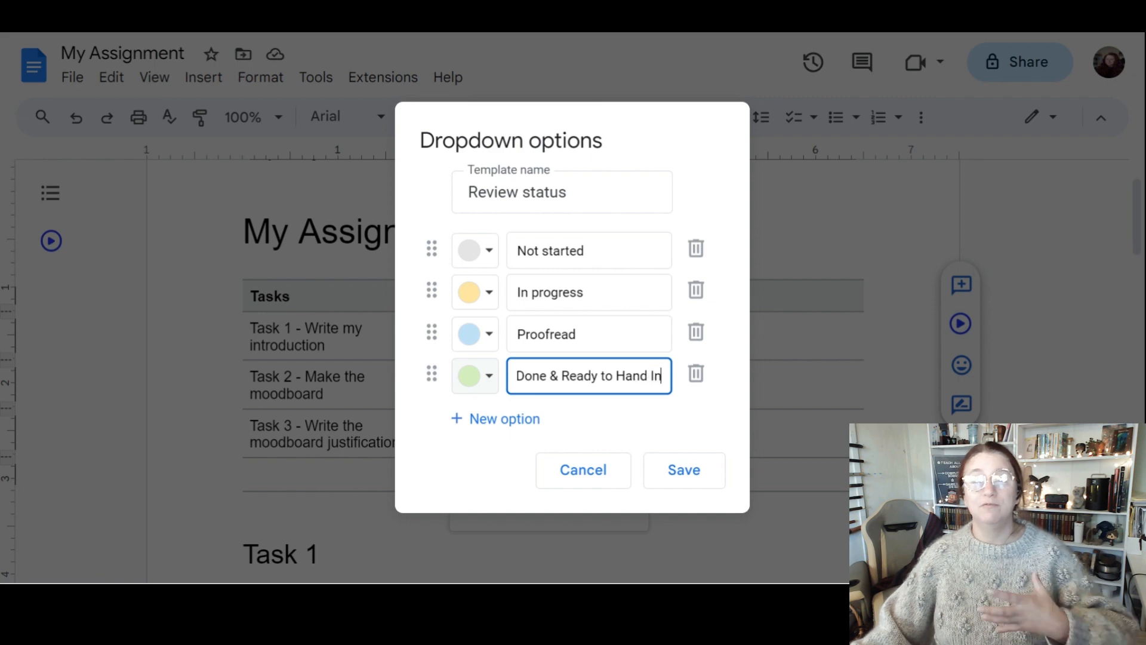
pyautogui.write('!')
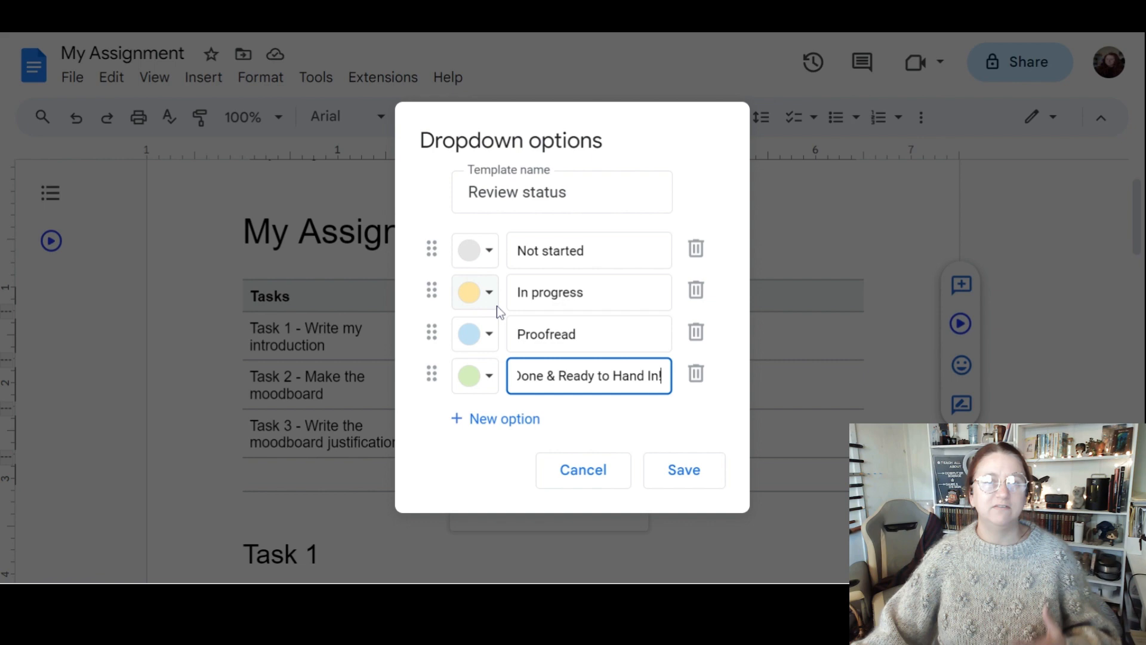
# - Recolour the In progress option's background bright yellow #ffea00
pyautogui.click(489, 292)
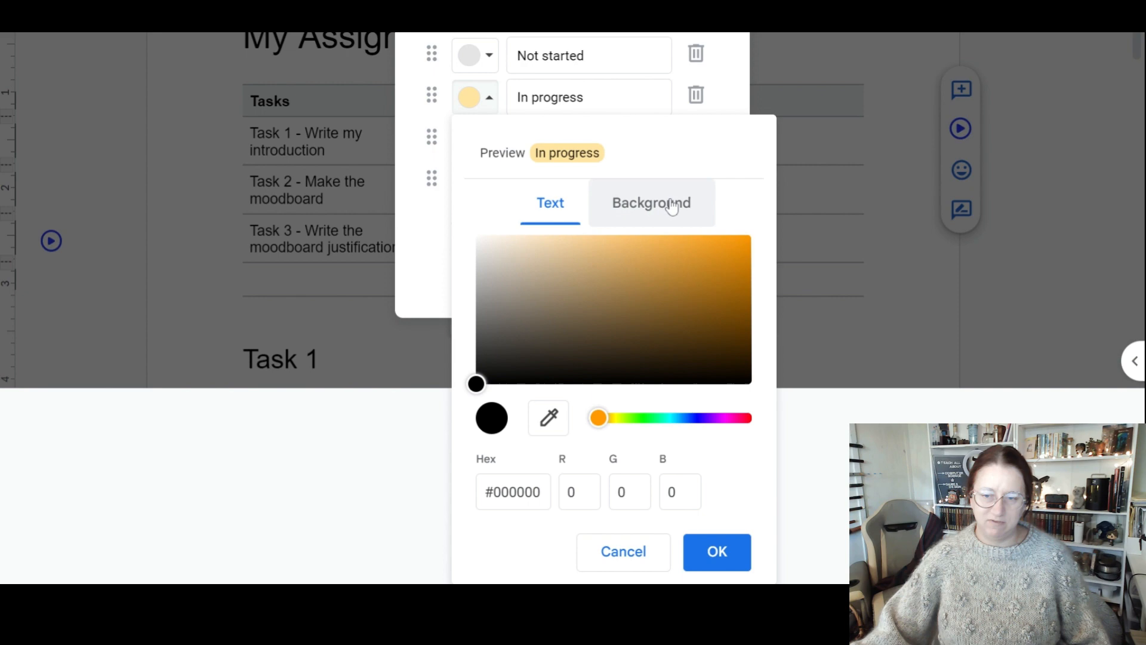
pyautogui.click(650, 203)
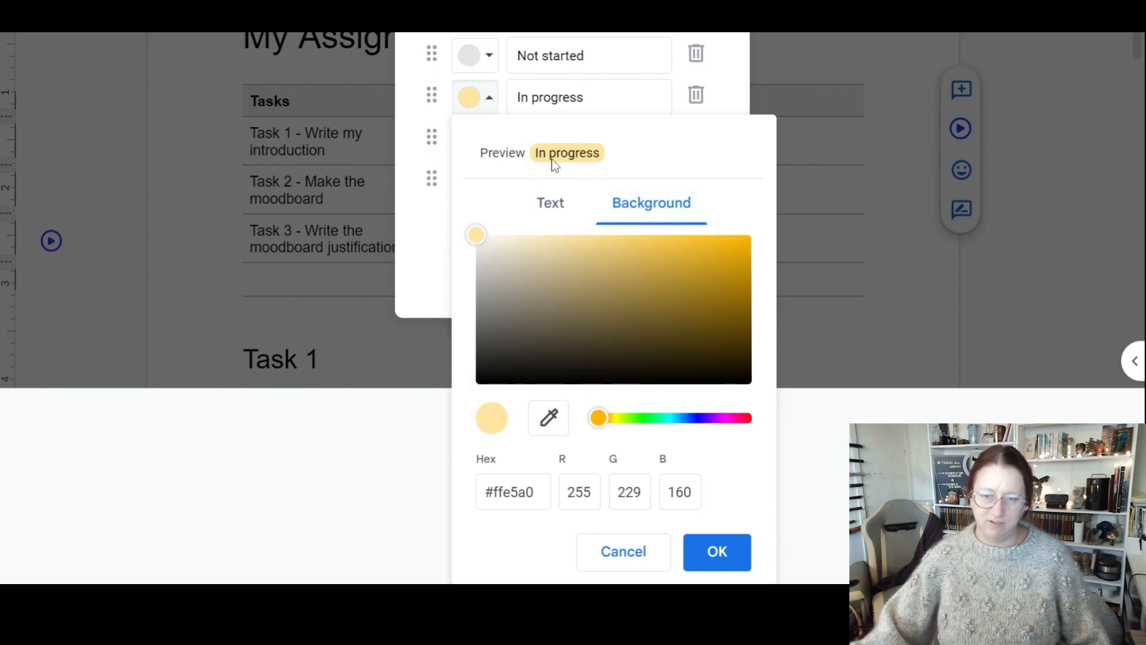
pyautogui.moveTo(477, 234); pyautogui.dragTo(750, 236)
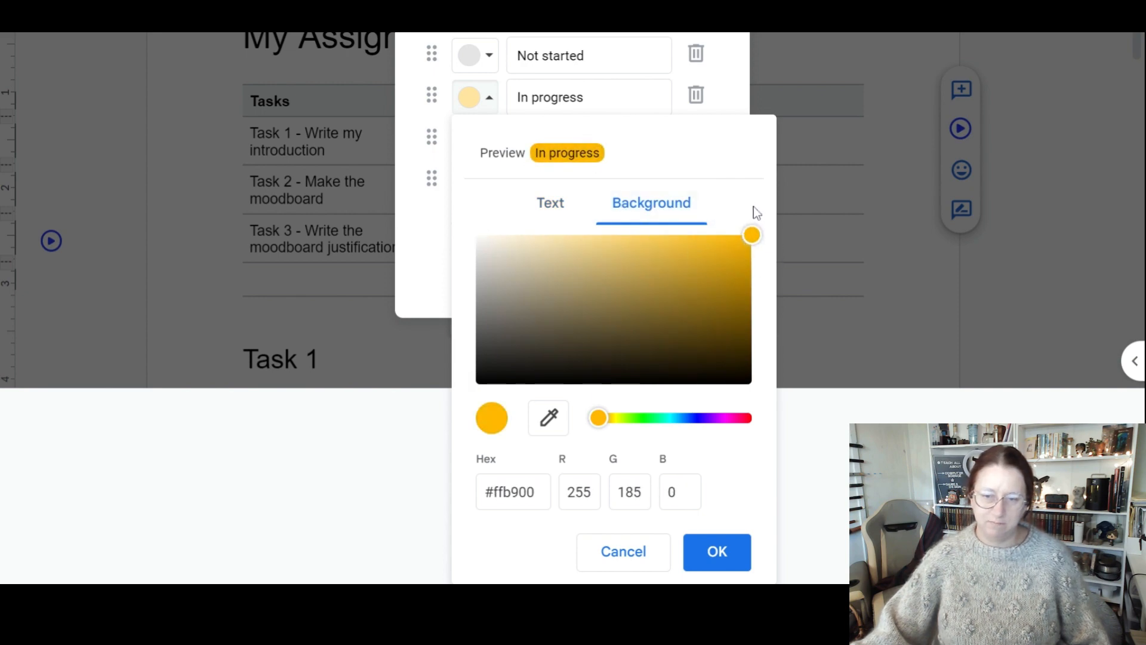
pyautogui.click(692, 302)
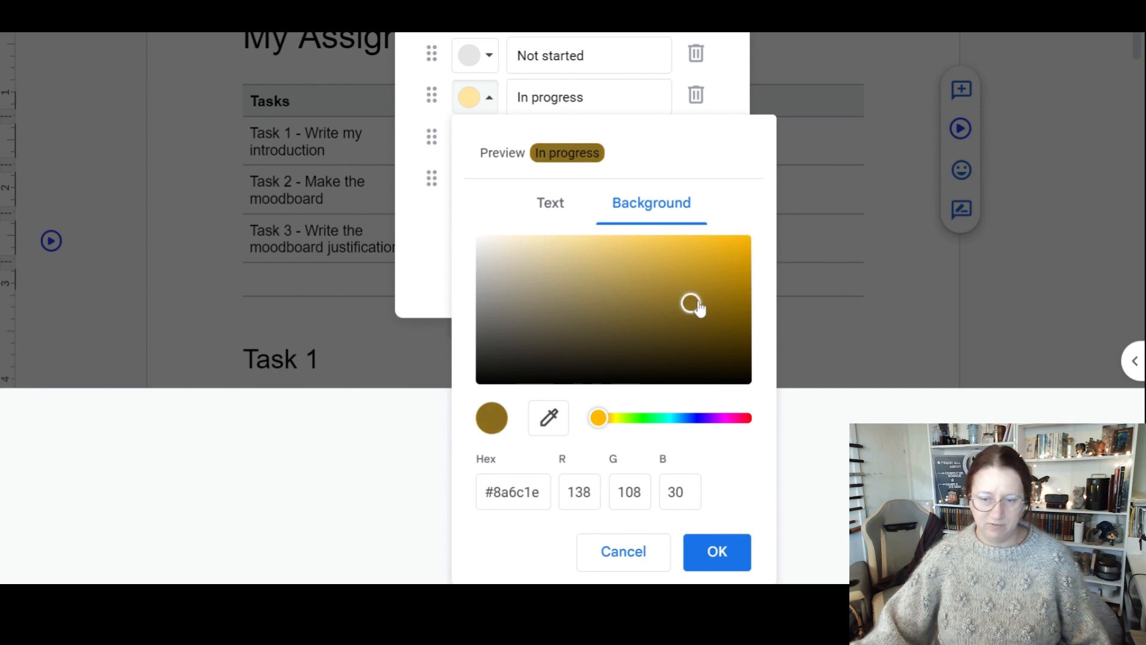
pyautogui.moveTo(695, 304); pyautogui.dragTo(751, 234)
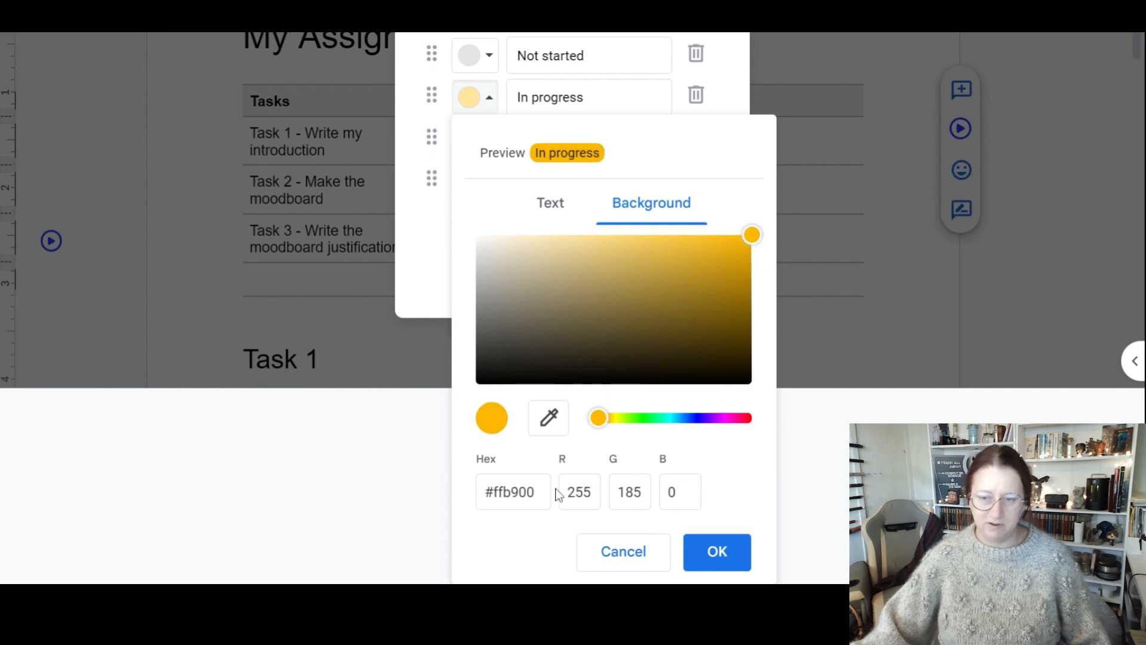
pyautogui.moveTo(598, 418); pyautogui.dragTo(612, 418)
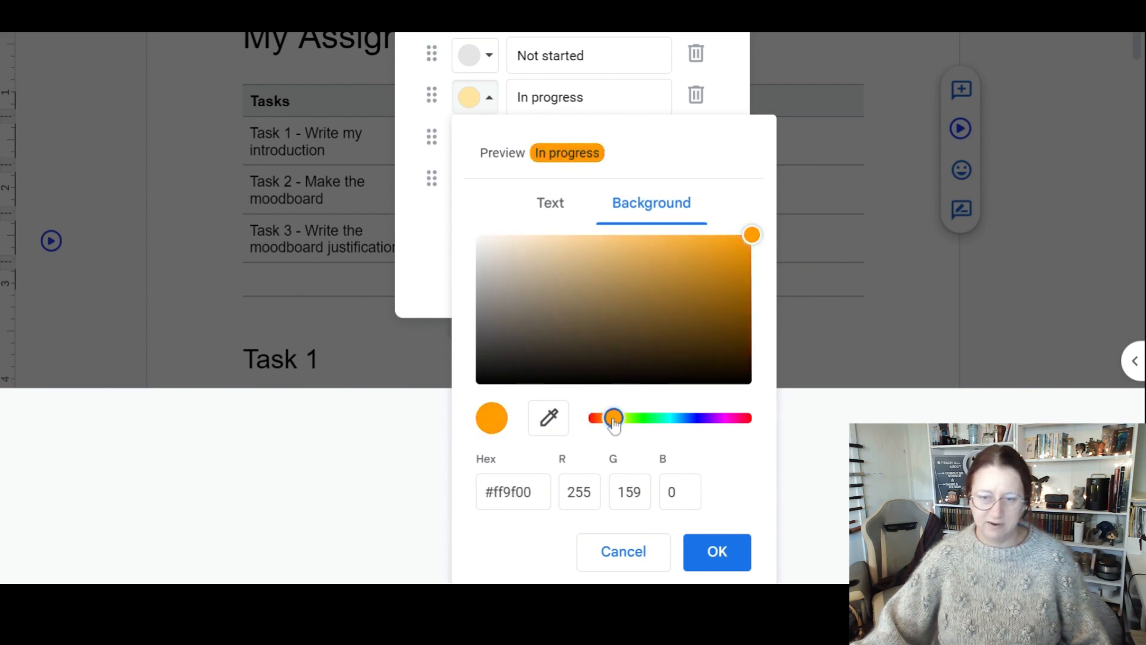
pyautogui.moveTo(613, 417); pyautogui.dragTo(611, 417)
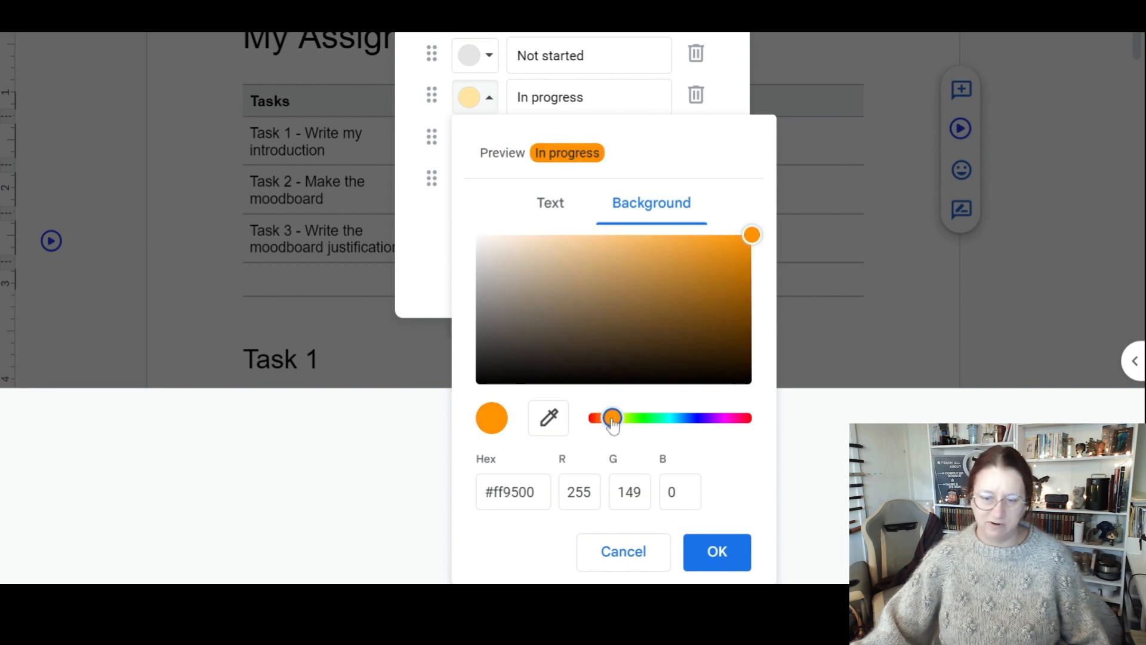
pyautogui.moveTo(612, 418); pyautogui.dragTo(619, 418)
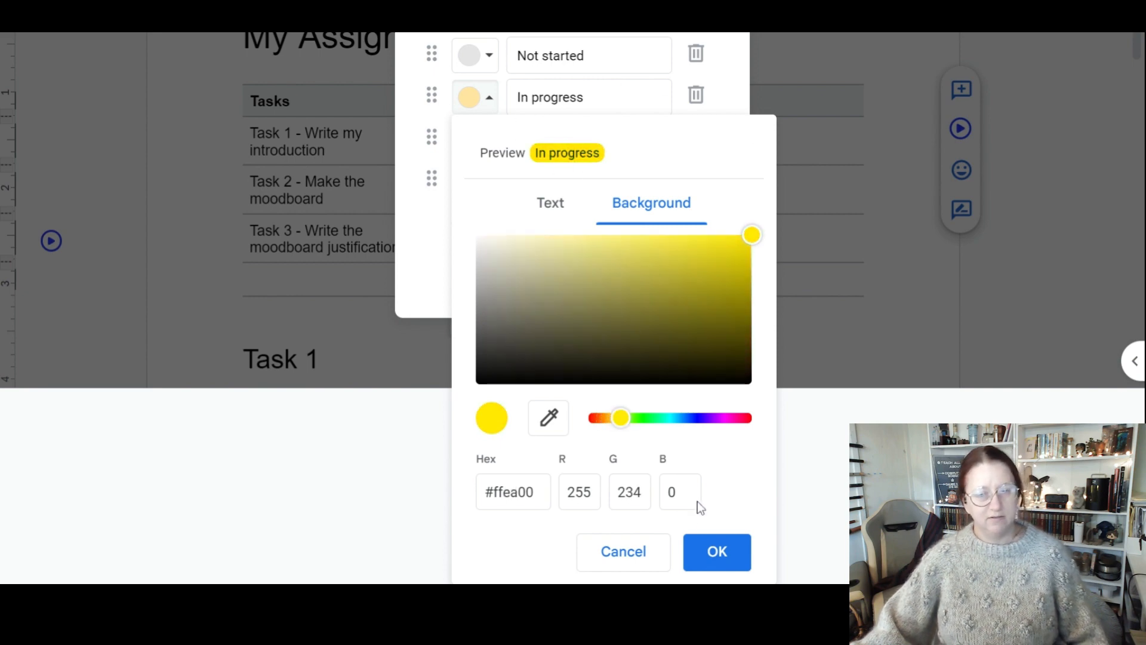
pyautogui.click(715, 552)
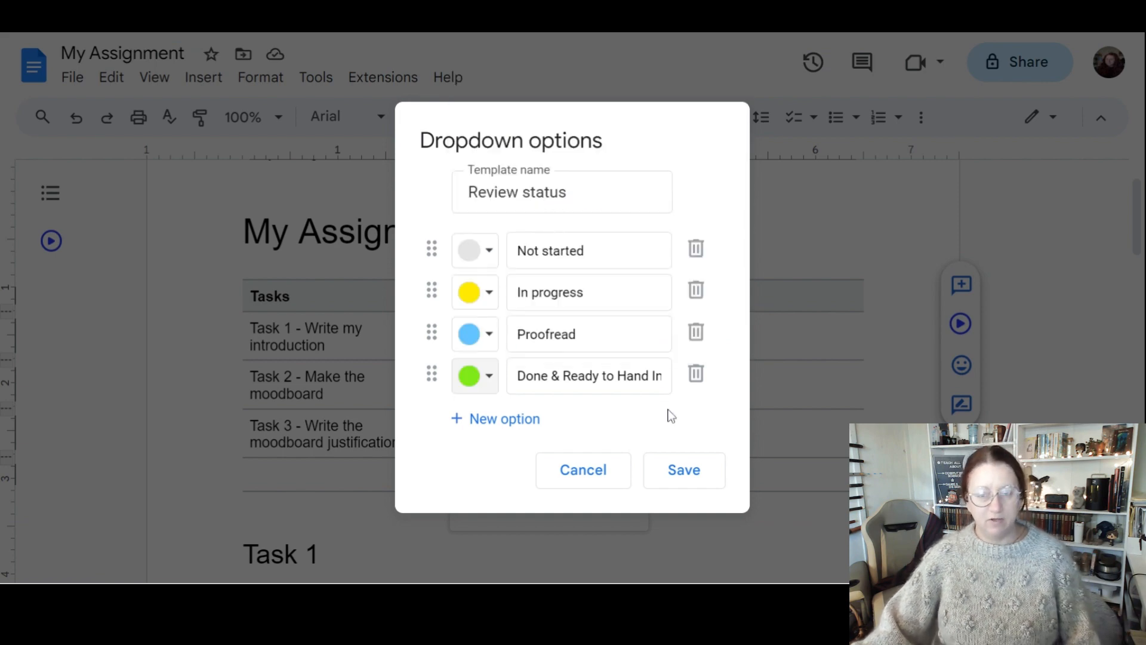
pyautogui.moveTo(479, 246)
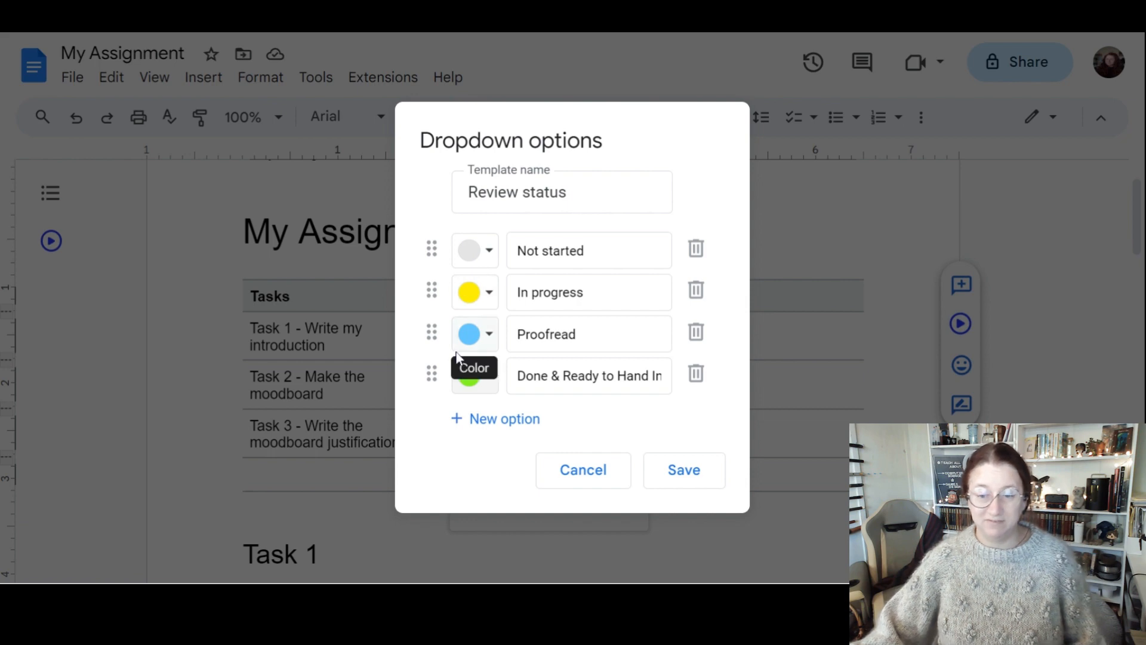
# - Give another option a brighter colour, save the option set and apply it to all rows
pyautogui.click(474, 375)
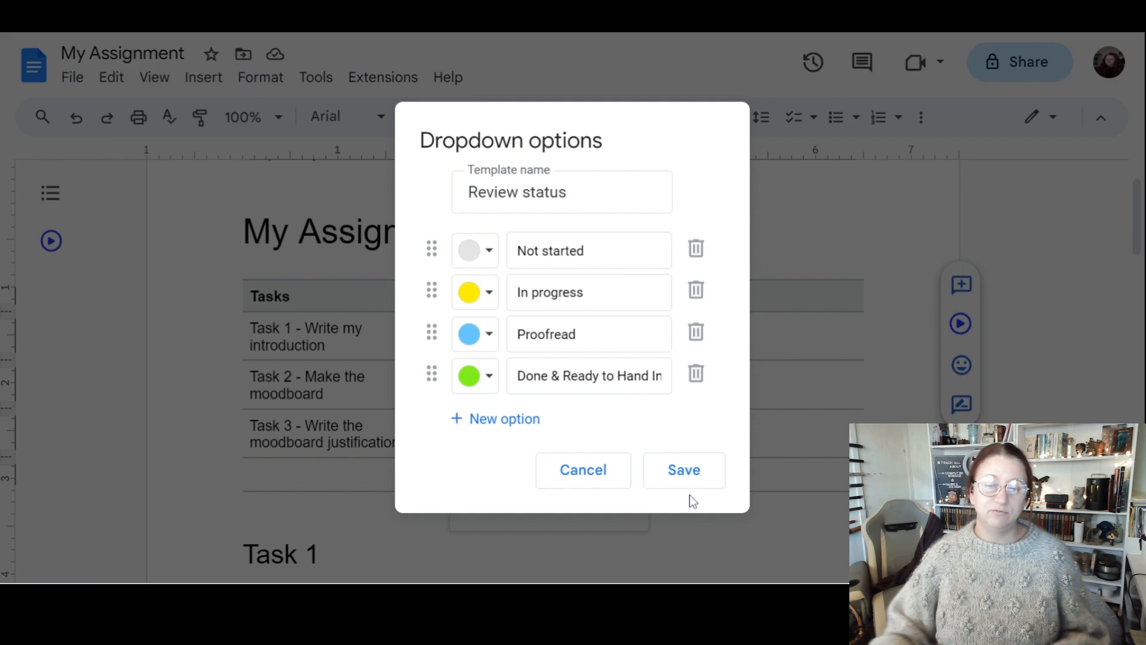
pyautogui.click(683, 469)
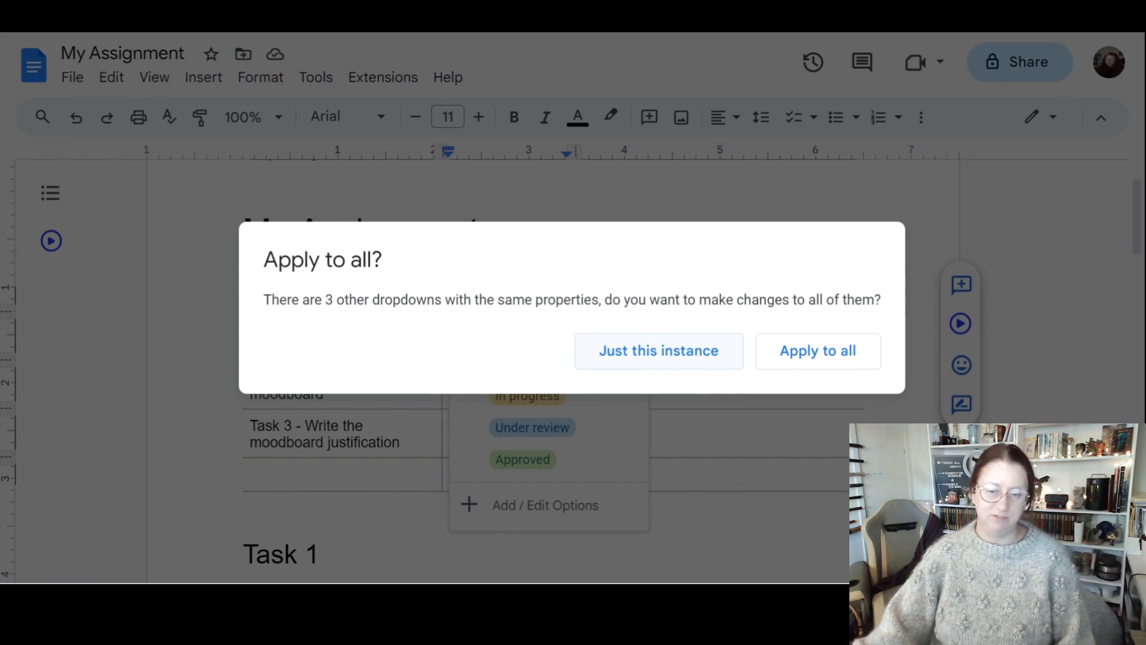
pyautogui.click(817, 350)
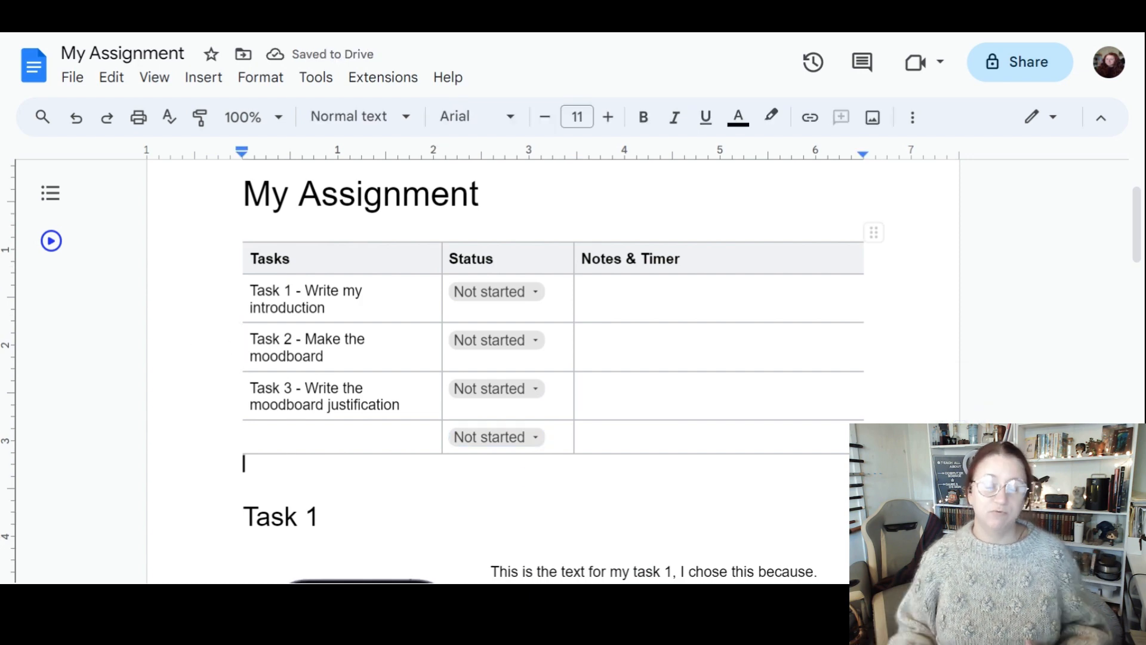
# - Mark Task 1 as In progress, then move down to the Task 1 text for a new insertion
pyautogui.click(495, 292)
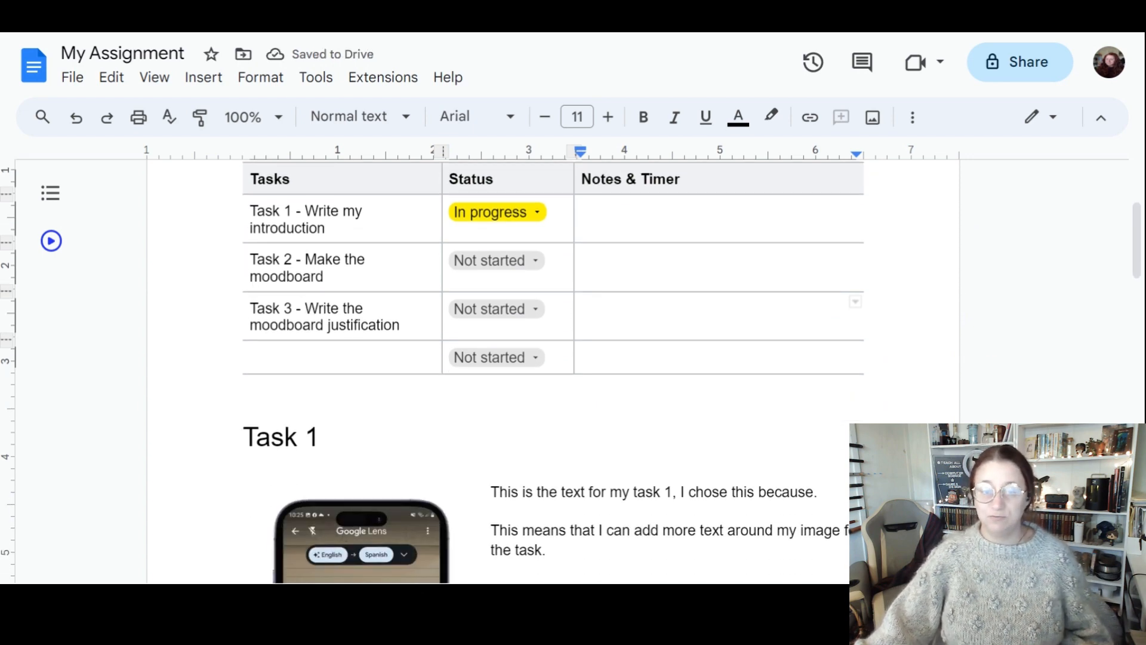
pyautogui.scroll(-3)
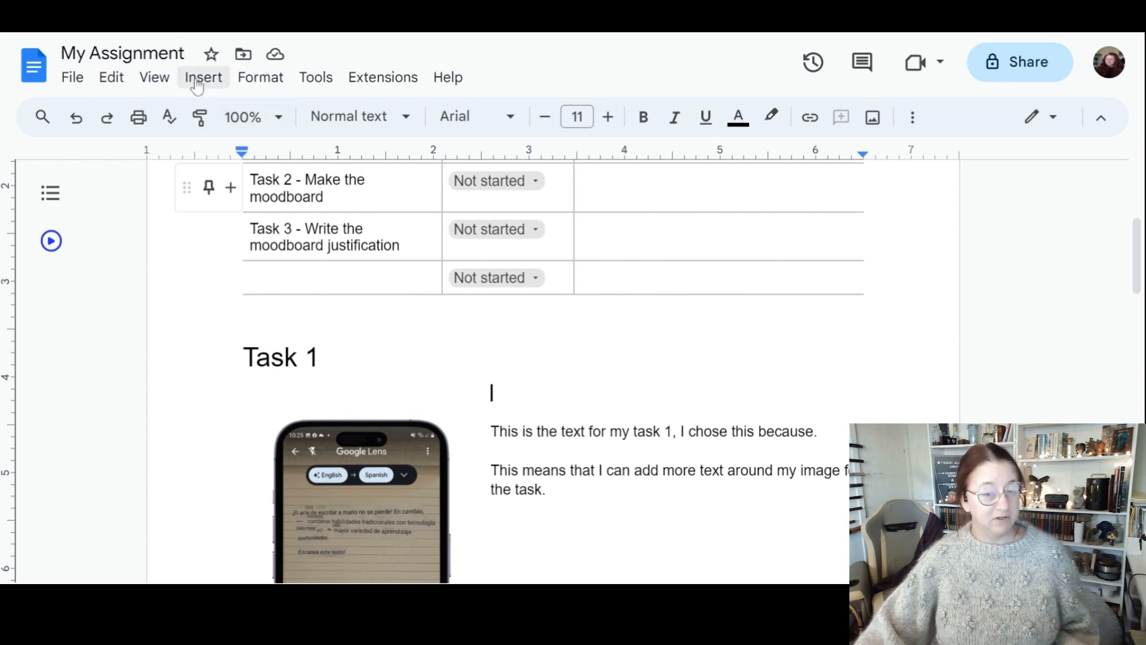
pyautogui.click(203, 77)
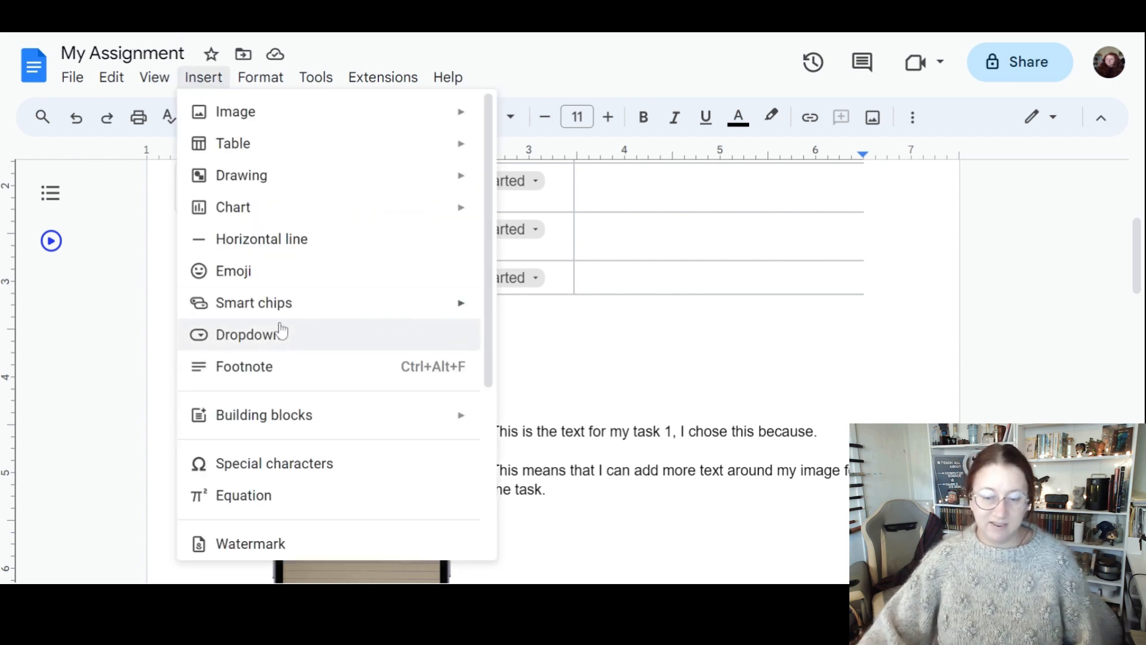
pyautogui.moveTo(255, 302)
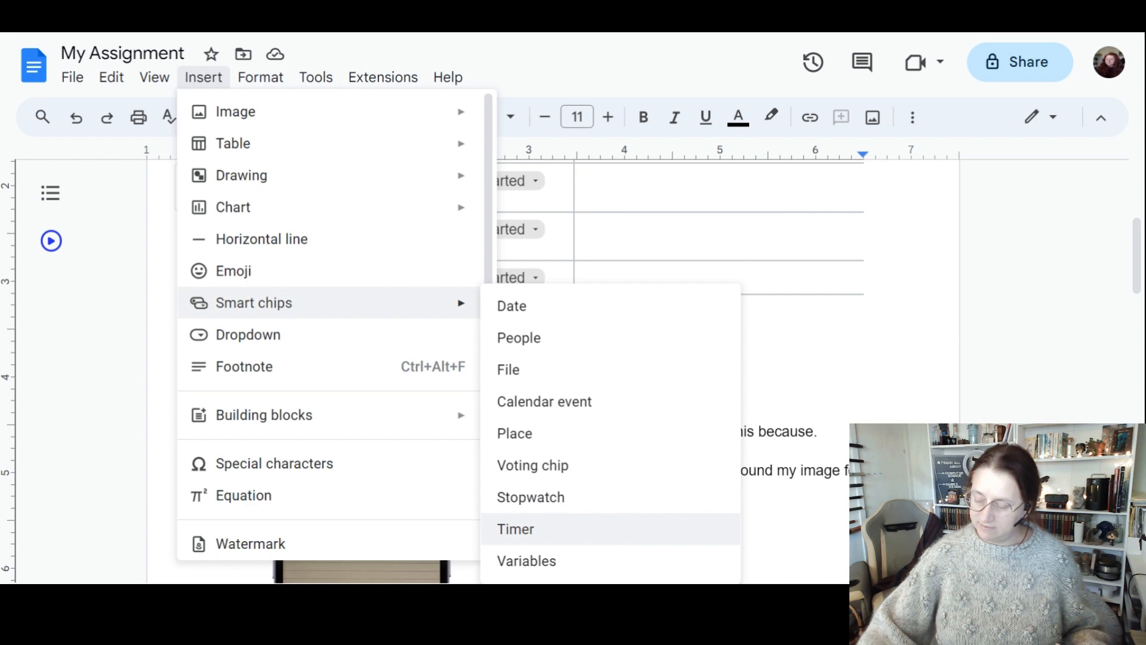
# - Insert a 10-minute countdown timer chip under the Task 1 heading
pyautogui.click(516, 529)
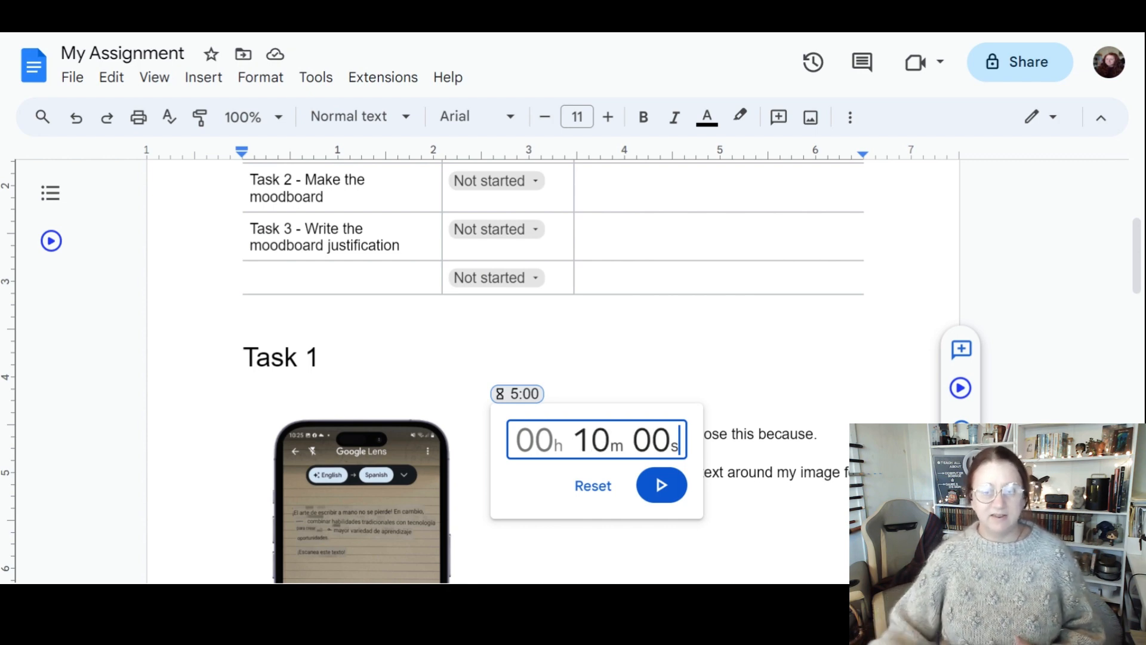
pyautogui.click(660, 485)
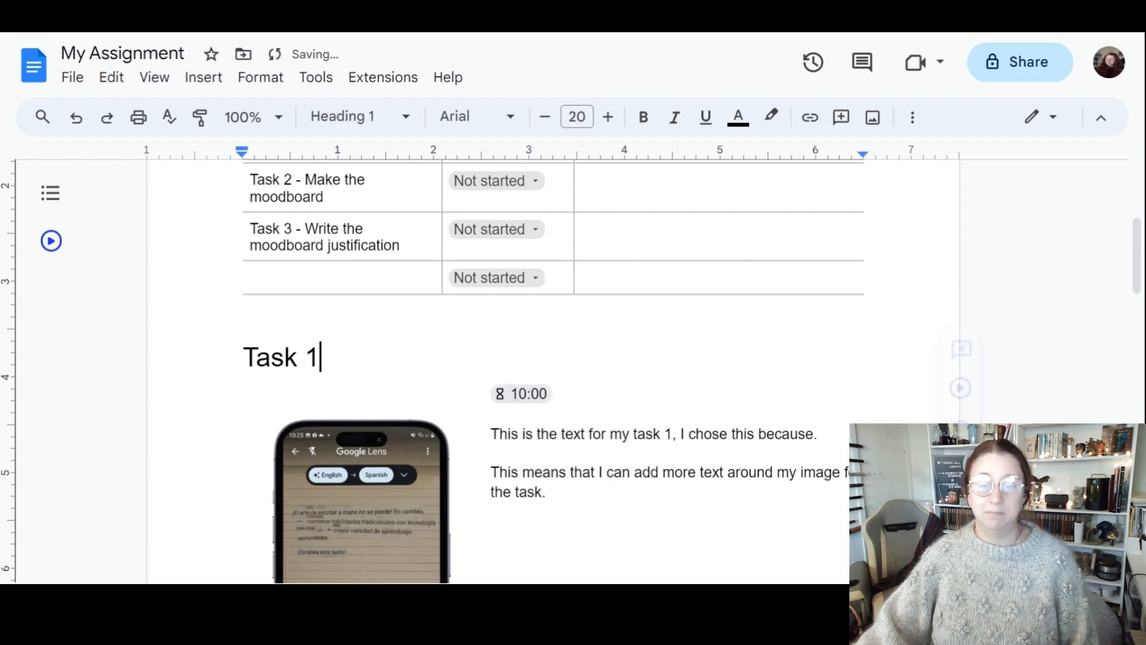
pyautogui.click(521, 392)
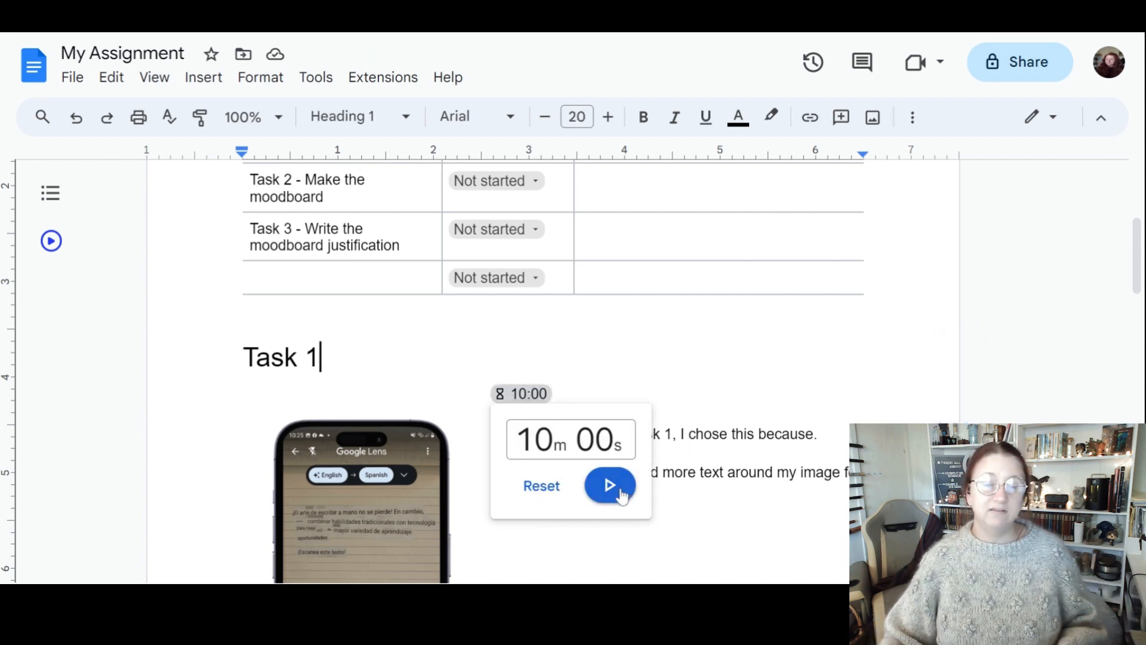
# - Start the 10-minute countdown and pause it at 09:45
pyautogui.click(610, 486)
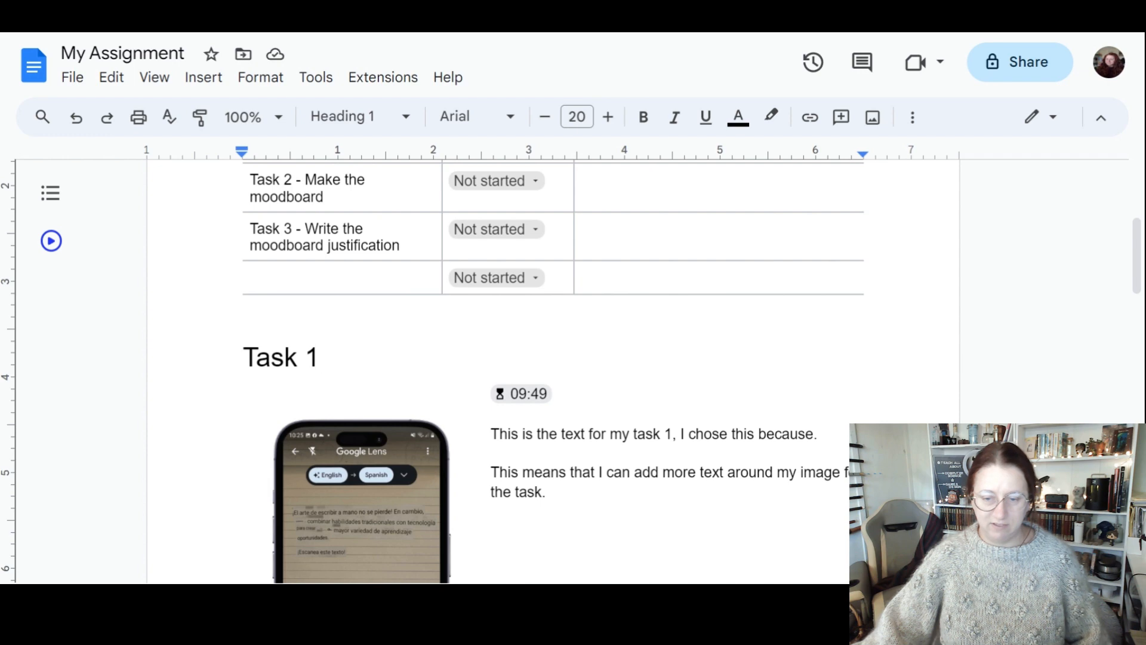
pyautogui.click(520, 393)
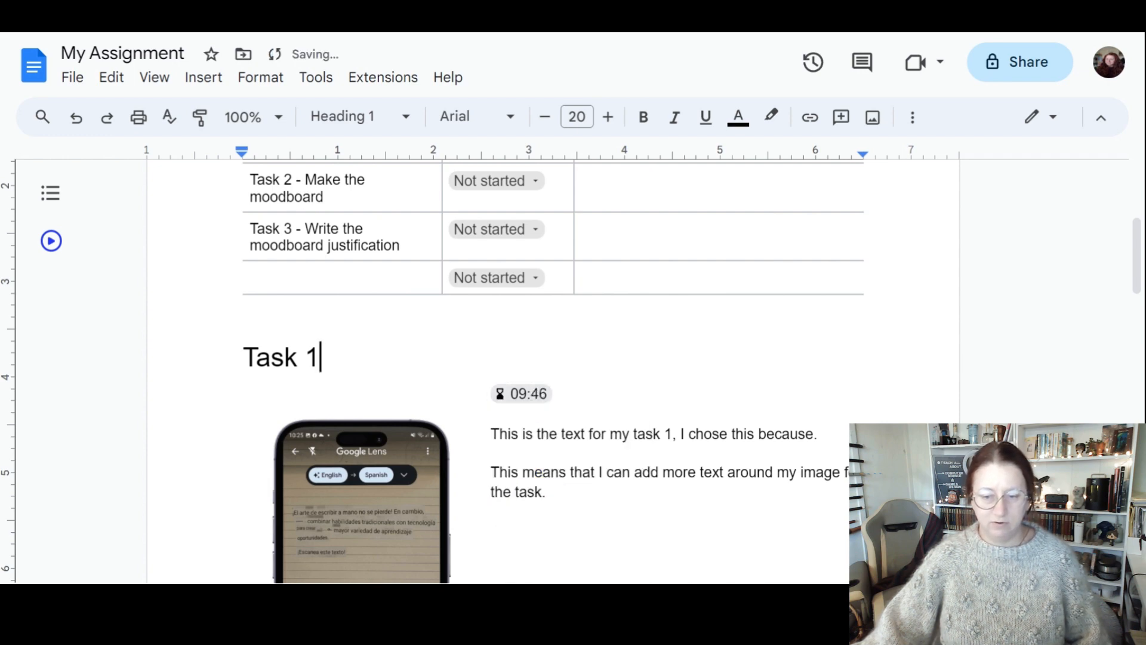
pyautogui.click(521, 393)
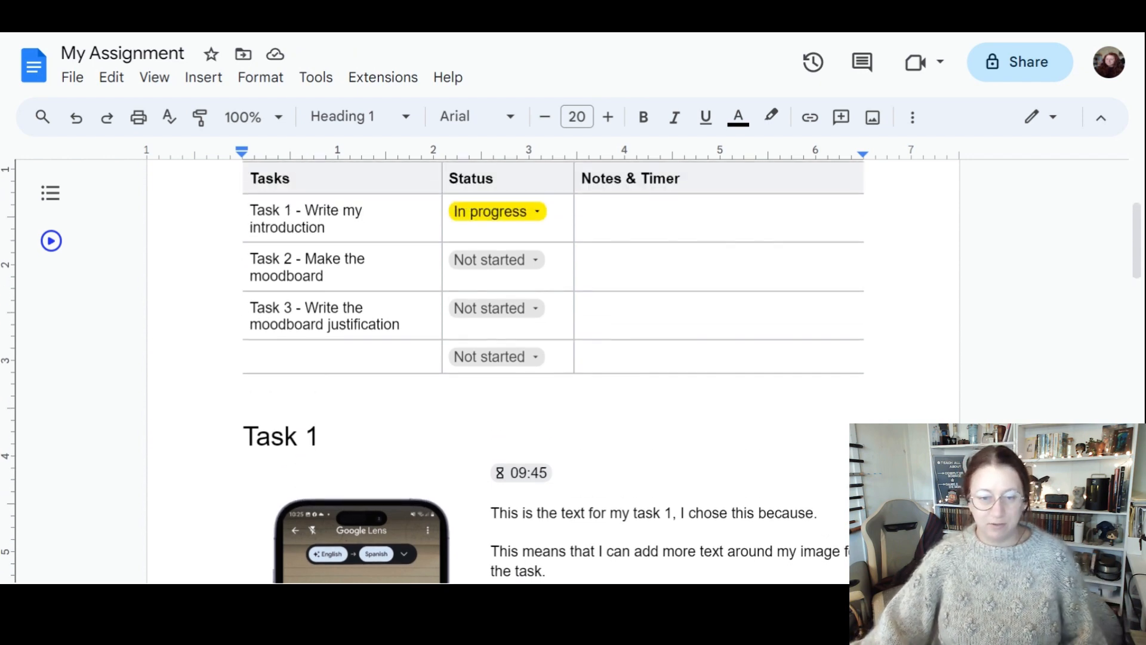
# - Insert a stopwatch smart chip in Task 1's Notes & Timer cell and start it running
pyautogui.scroll(3)
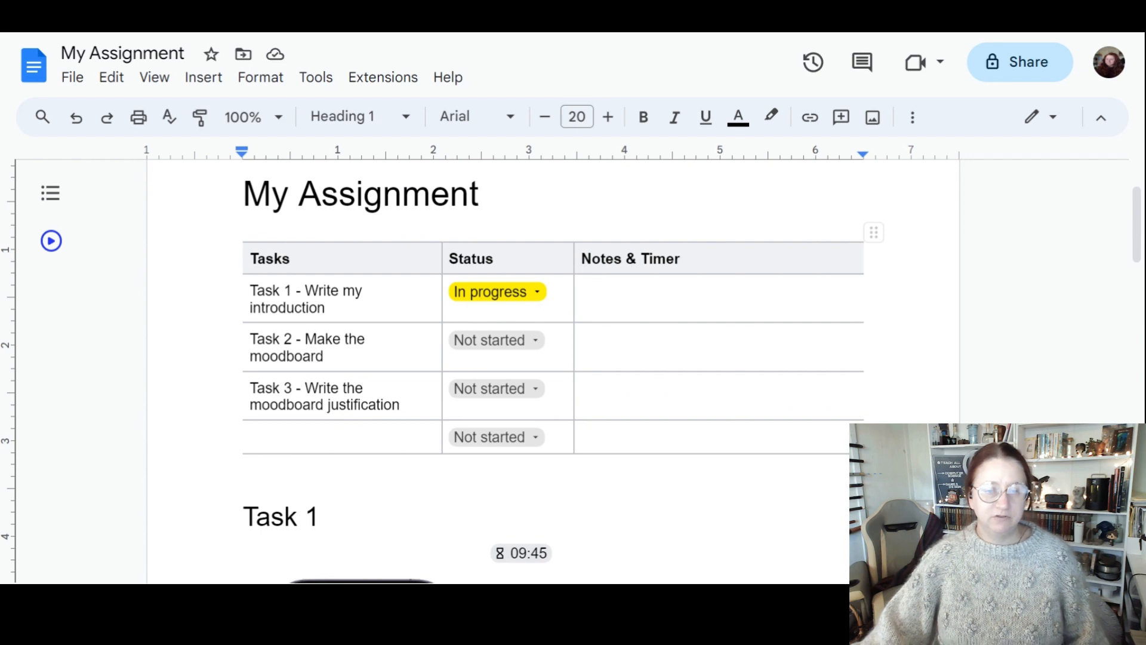
pyautogui.click(658, 292)
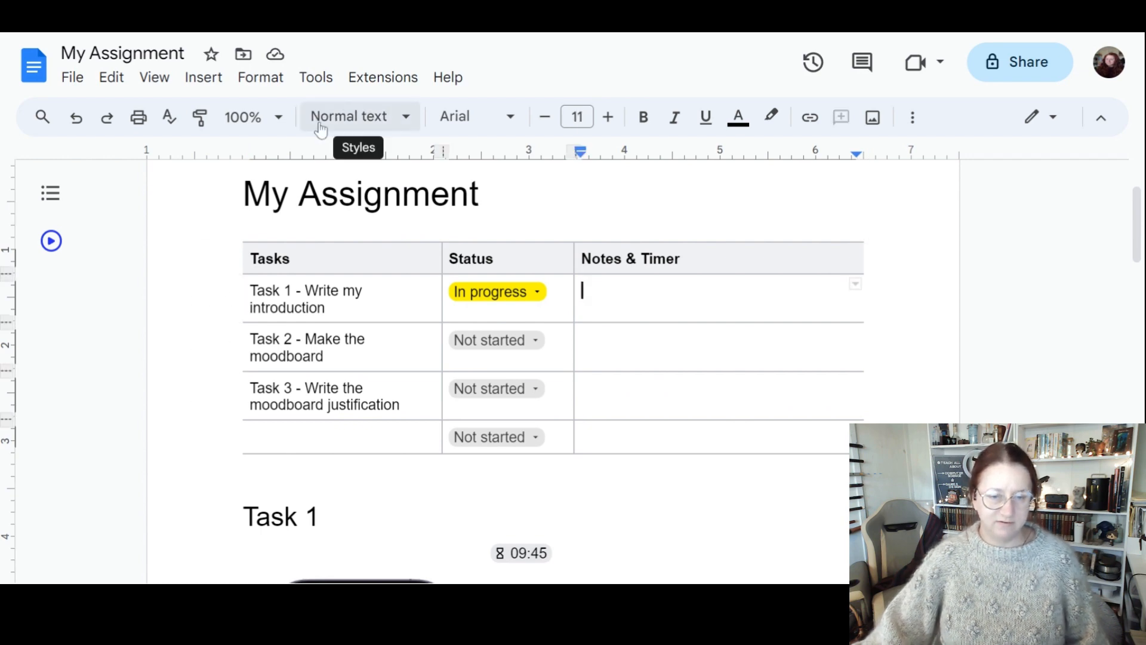
pyautogui.click(203, 76)
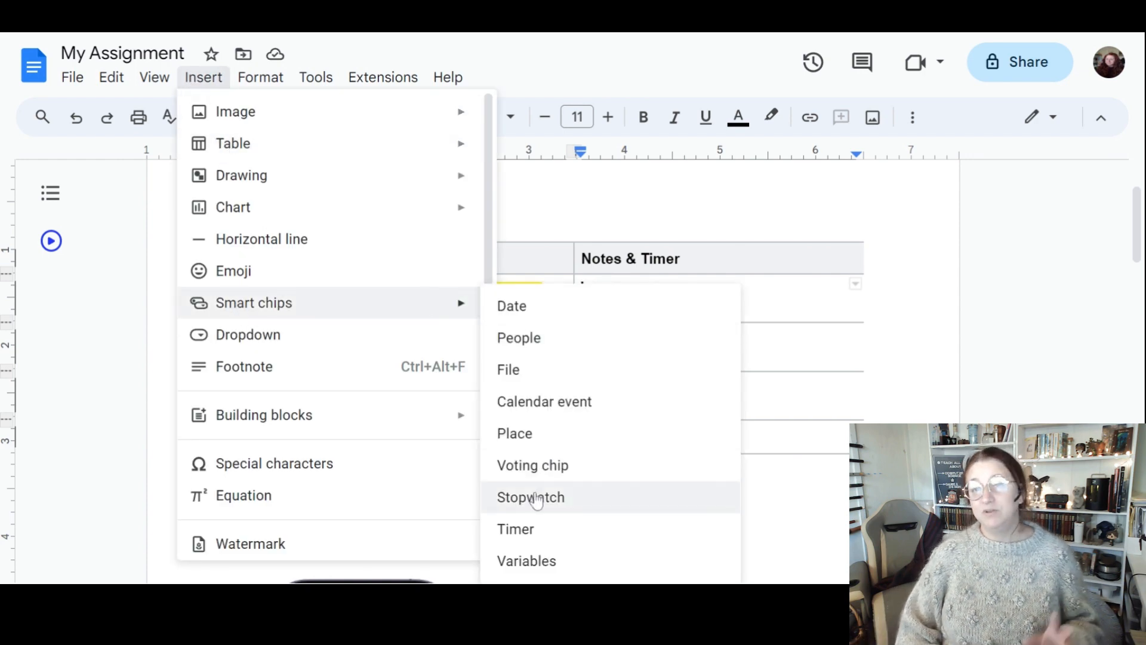
pyautogui.click(530, 497)
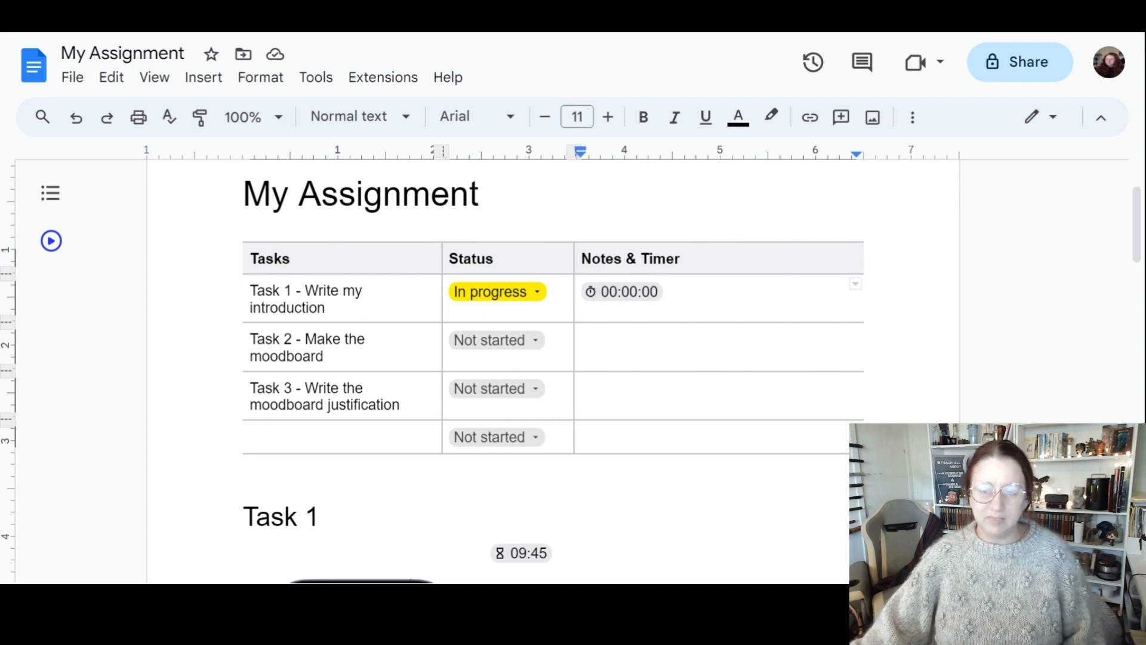
pyautogui.click(622, 292)
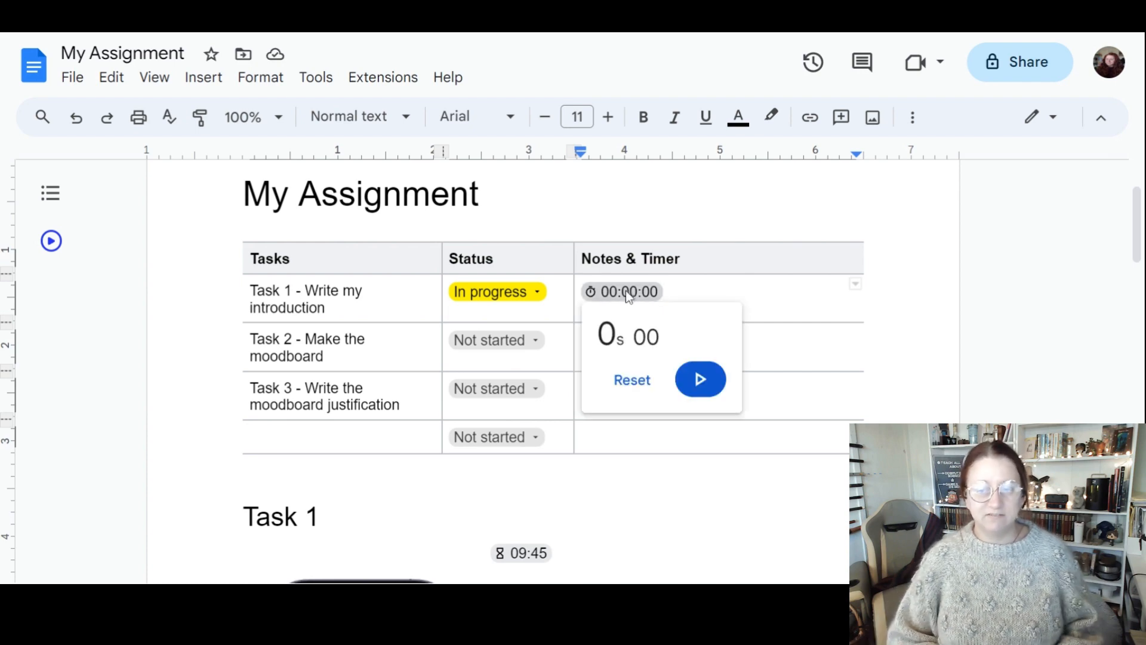
pyautogui.click(698, 379)
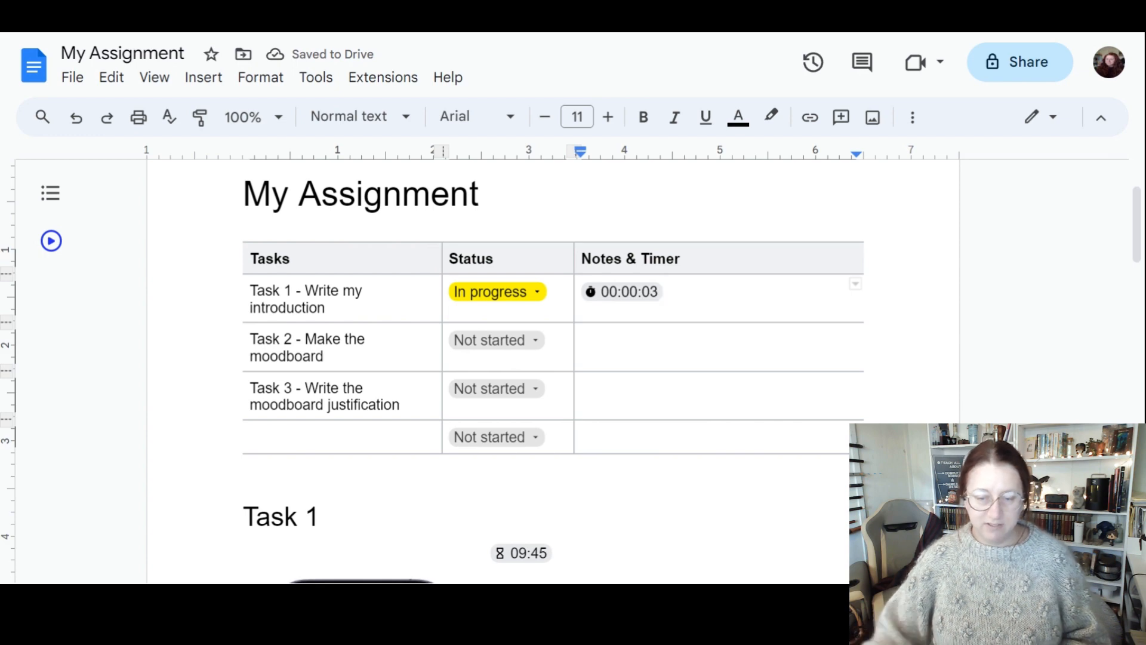
# - Add the line "This is some more text." under Task 1
pyautogui.scroll(-3)
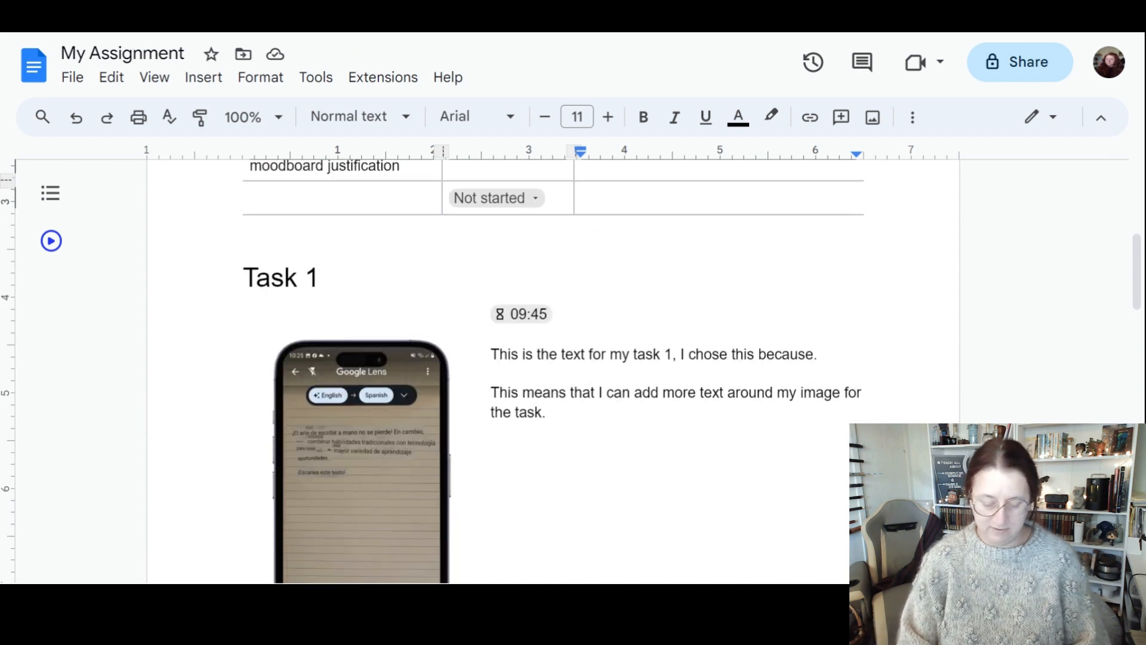
pyautogui.write('This is some m')
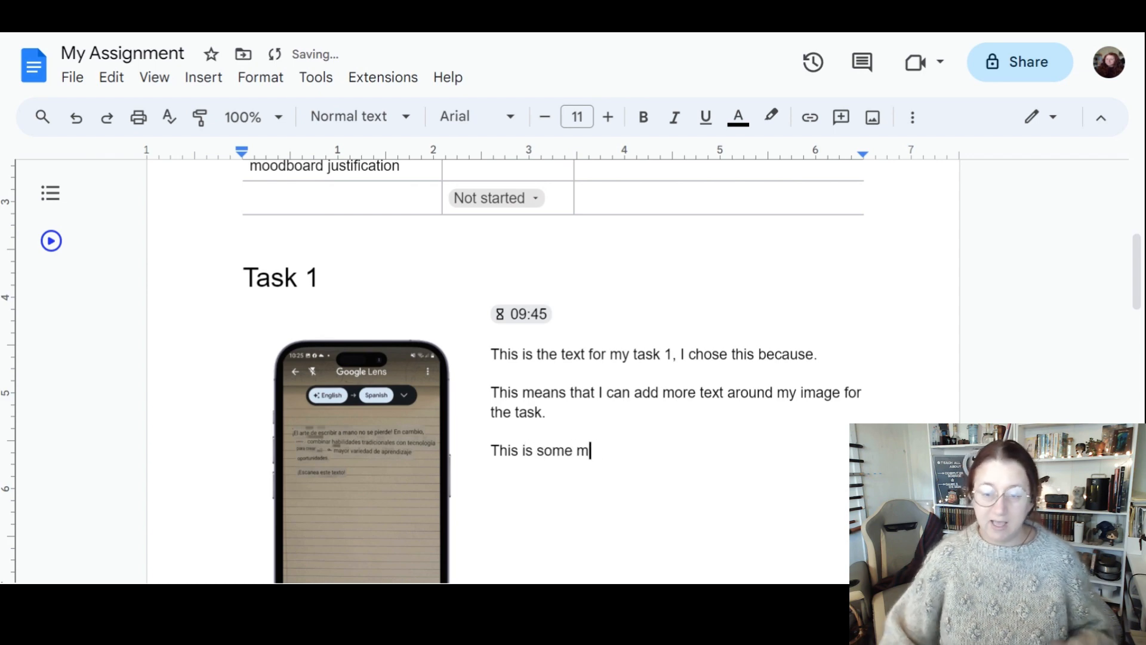
pyautogui.write('ore text')
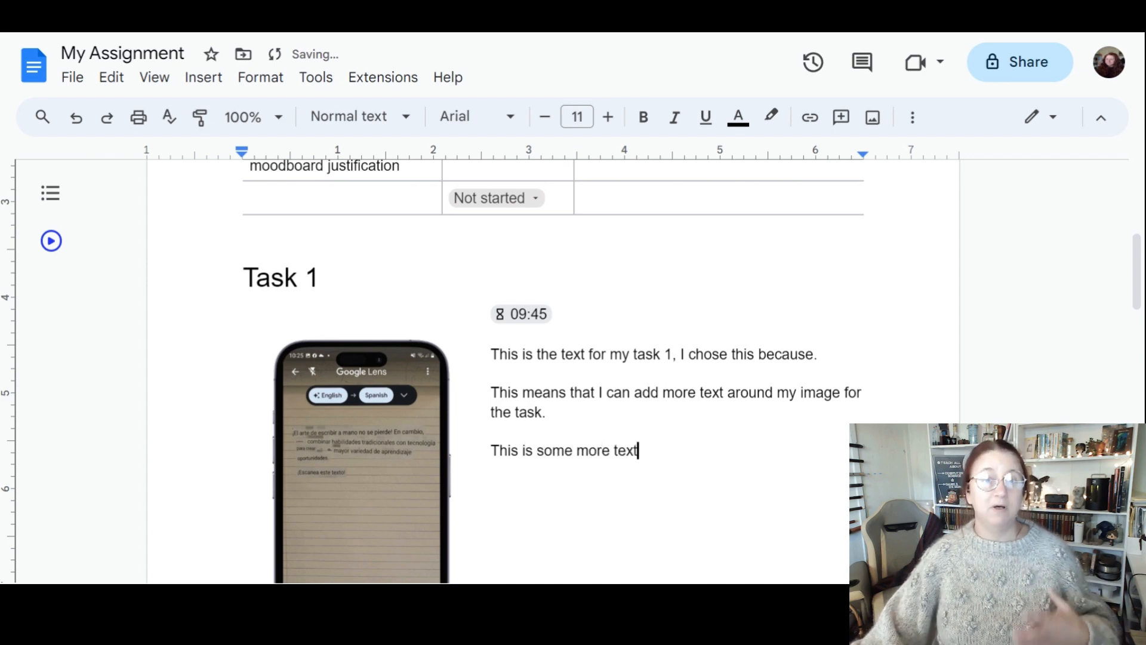
pyautogui.write('.')
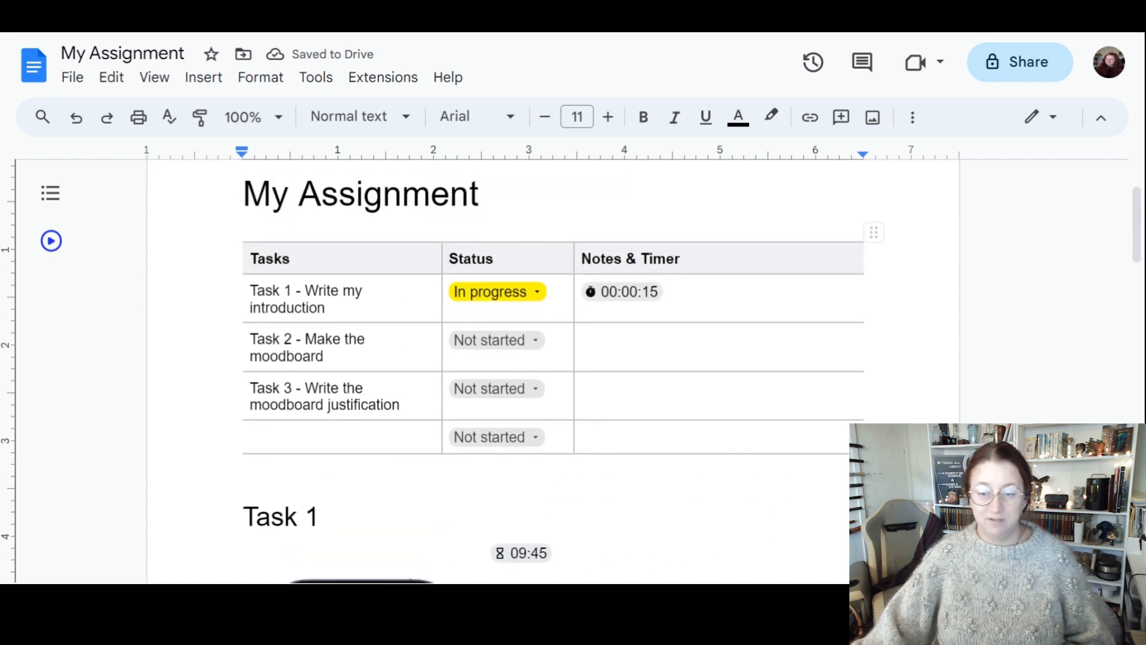
# - Pause Task 1's stopwatch so it holds at 00:00:17
pyautogui.click(622, 291)
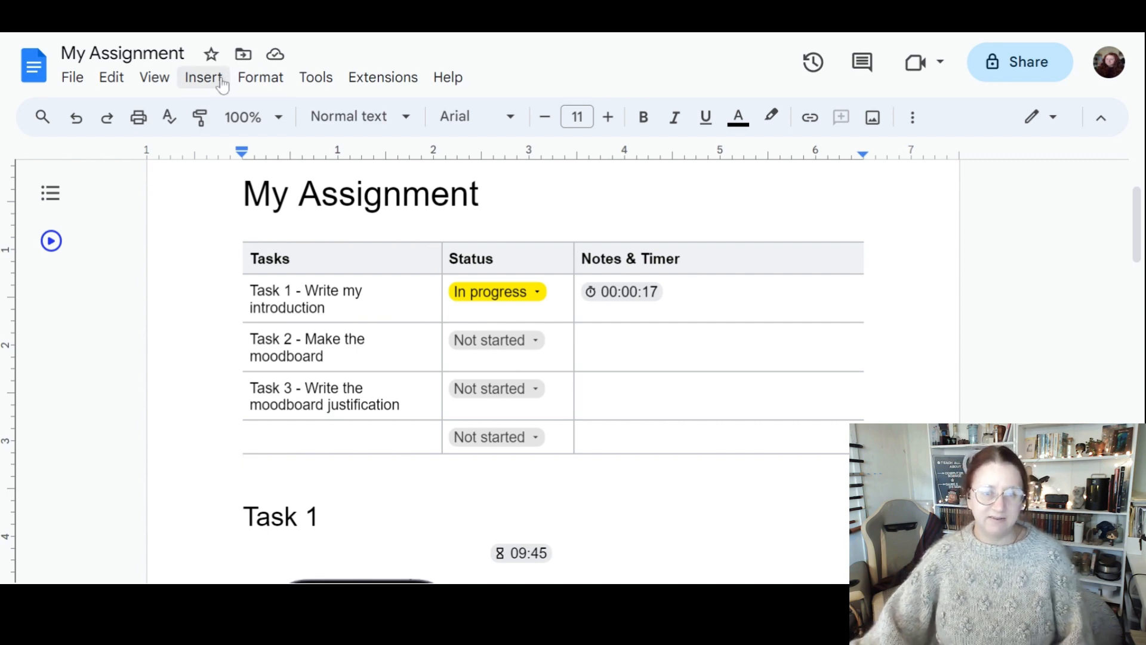
pyautogui.click(260, 77)
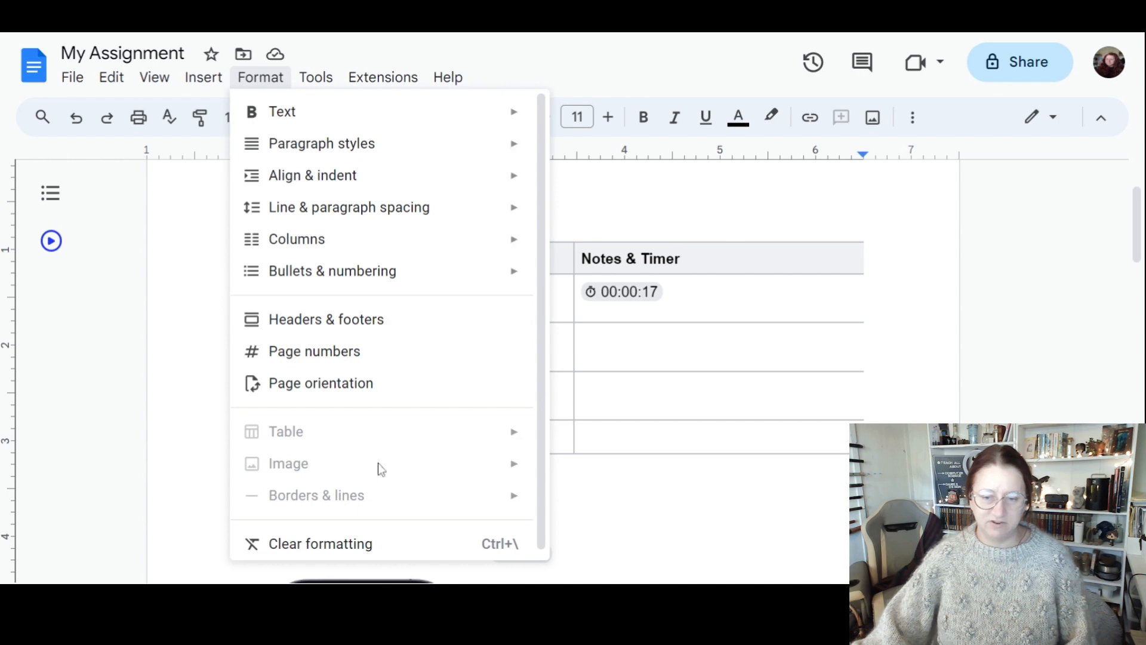
pyautogui.click(203, 76)
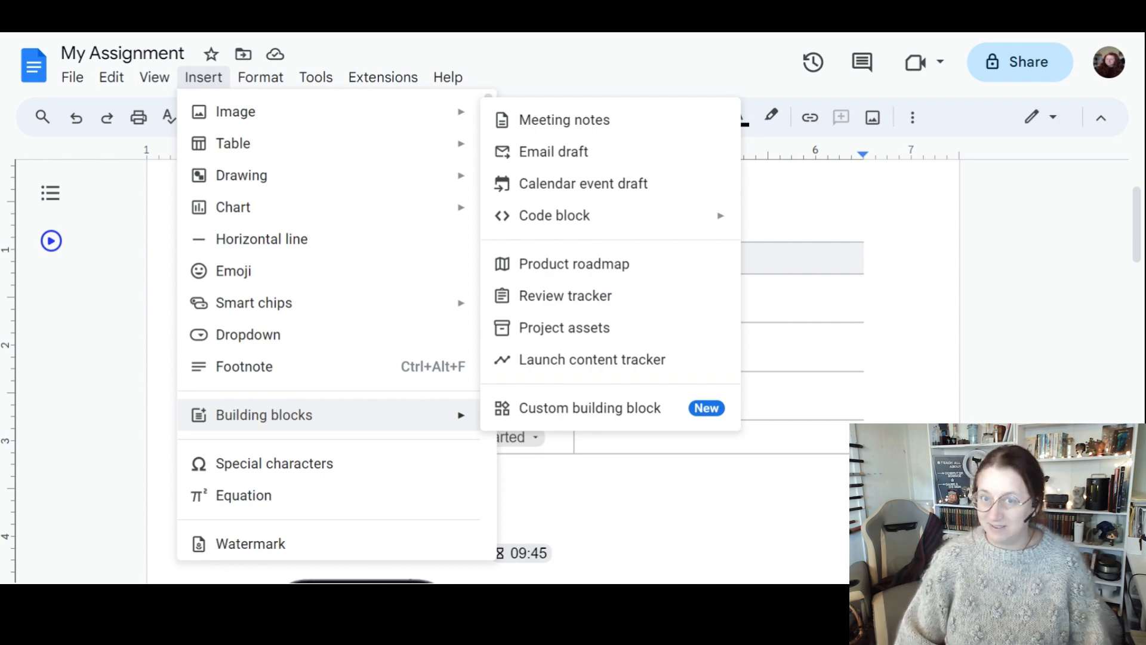
pyautogui.moveTo(574, 327)
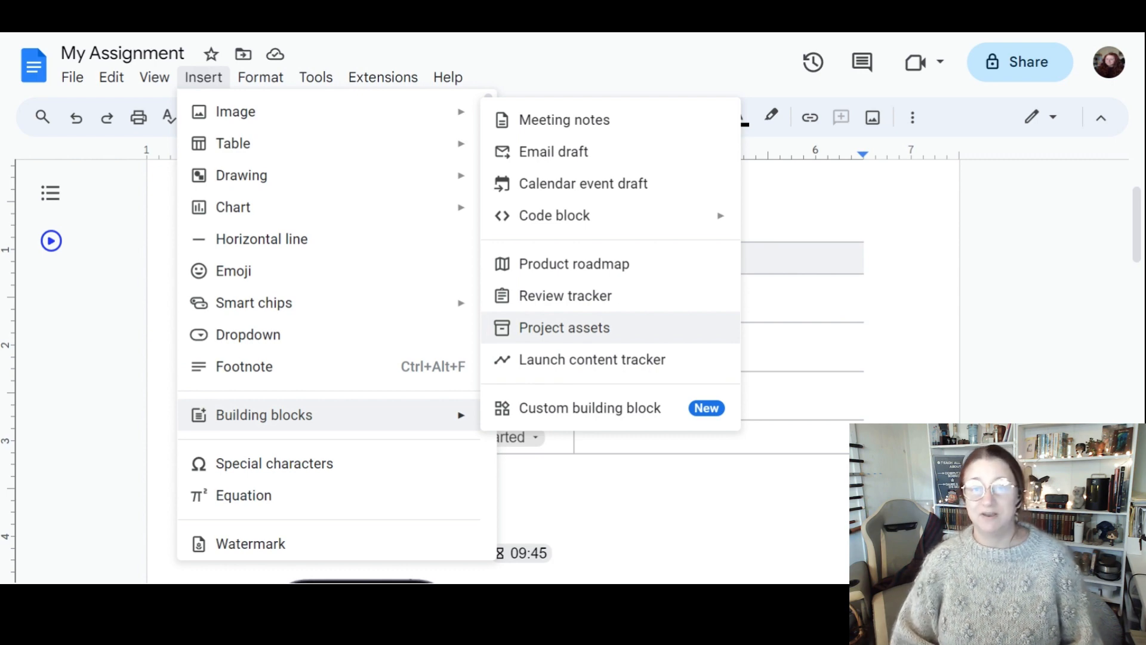
pyautogui.moveTo(563, 120)
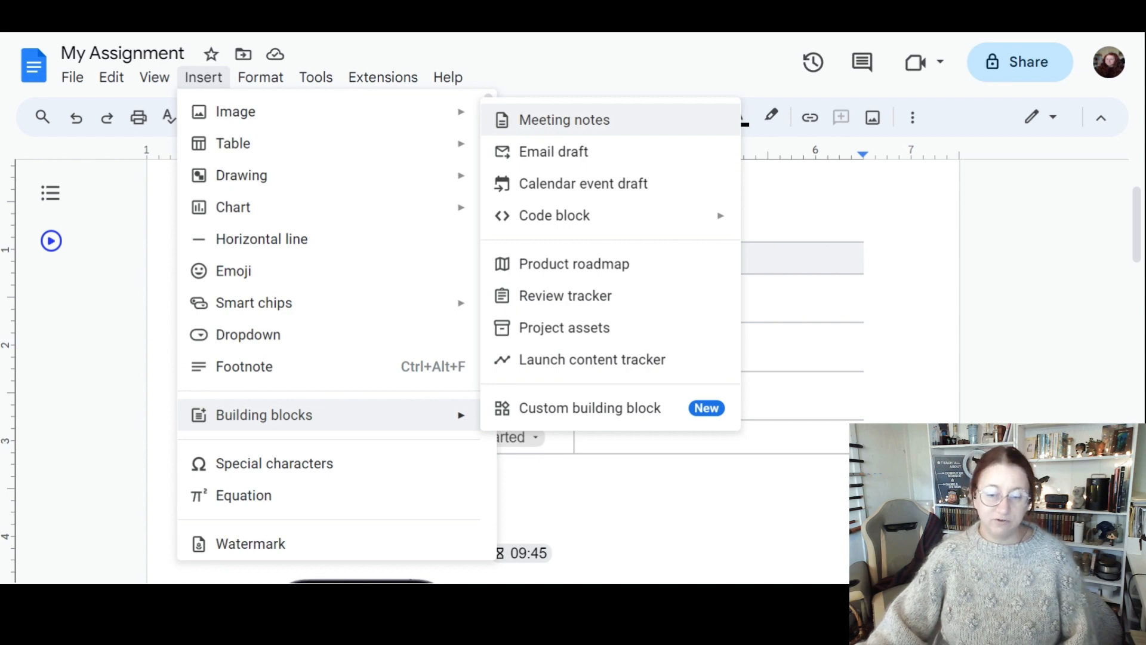
pyautogui.moveTo(635, 214)
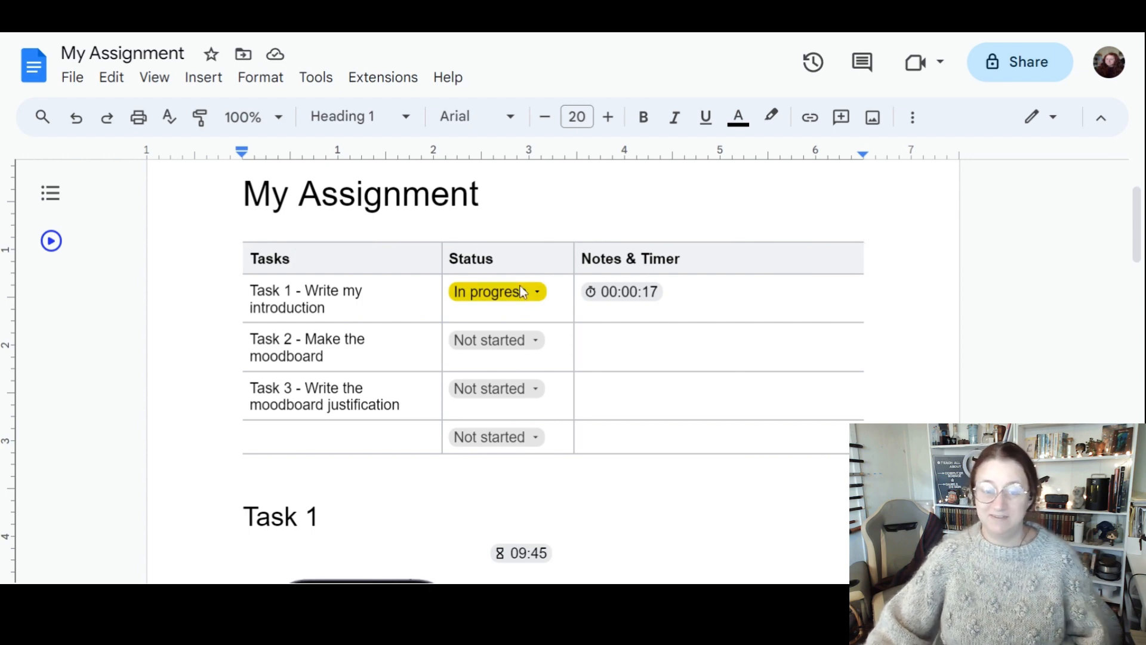
pyautogui.scroll(-3)
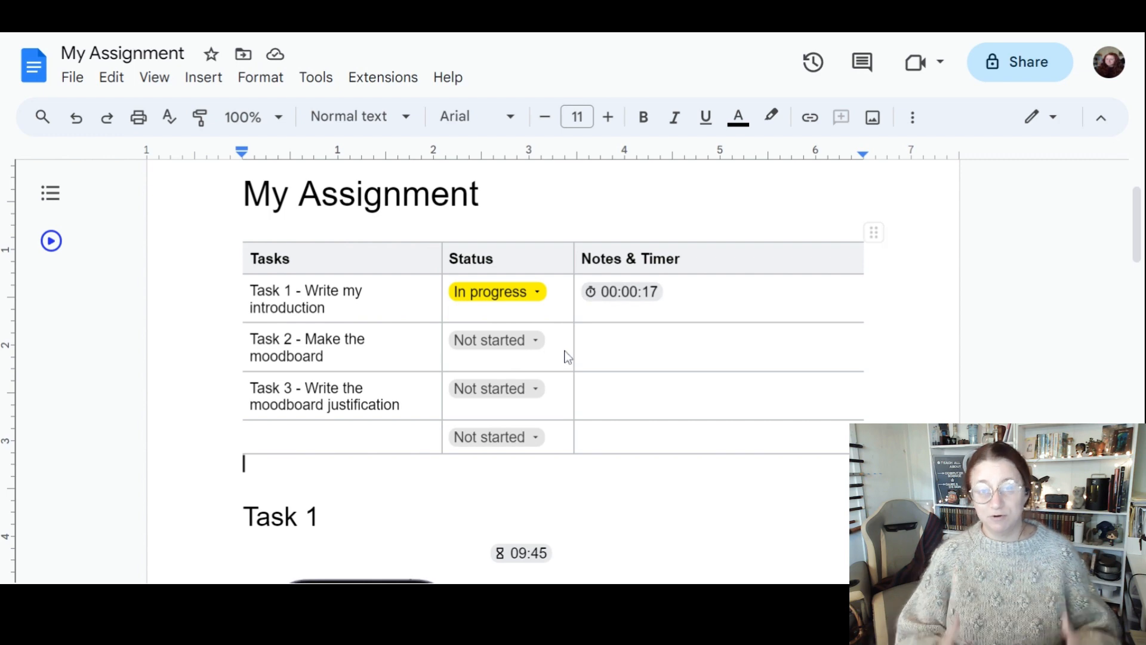
pyautogui.scroll(-3)
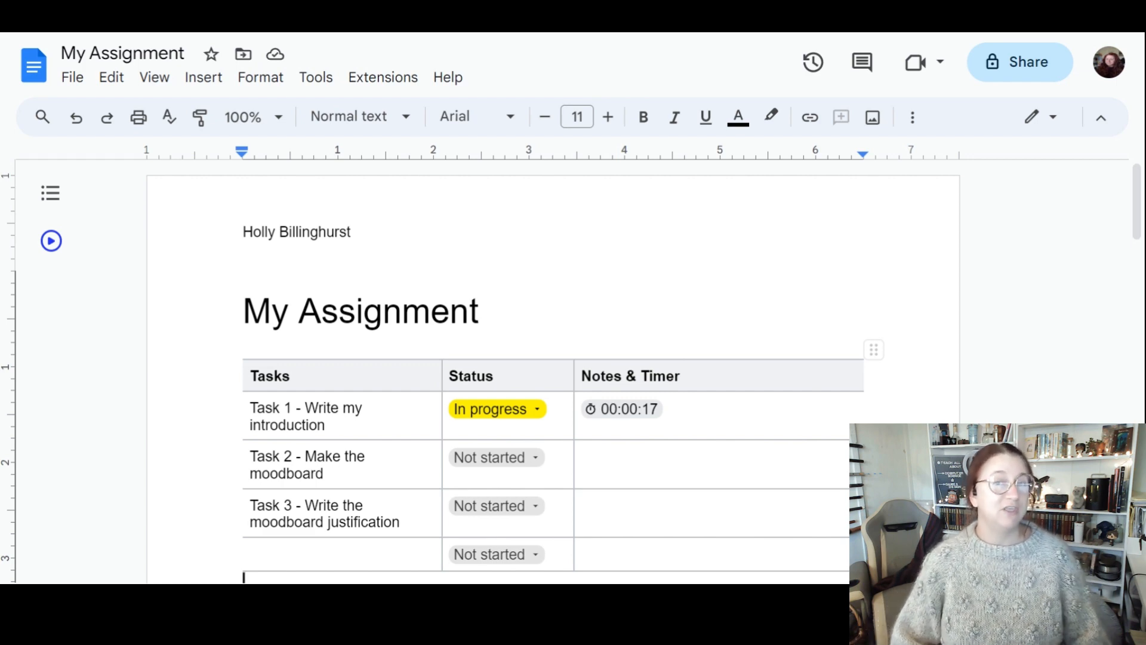
pyautogui.click(480, 310)
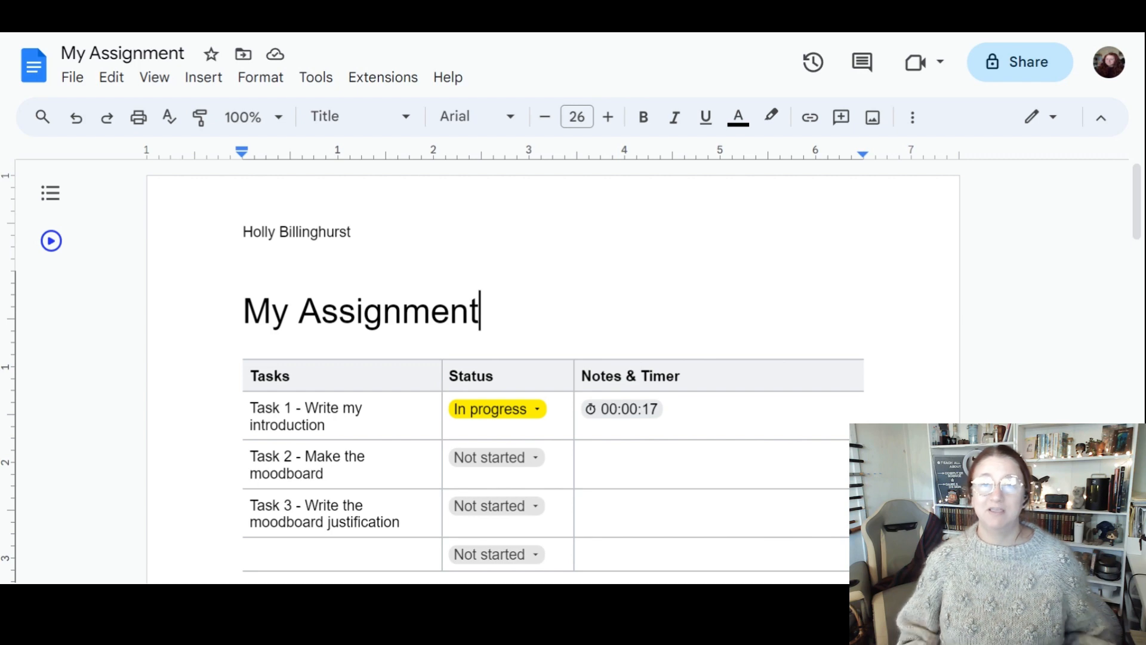